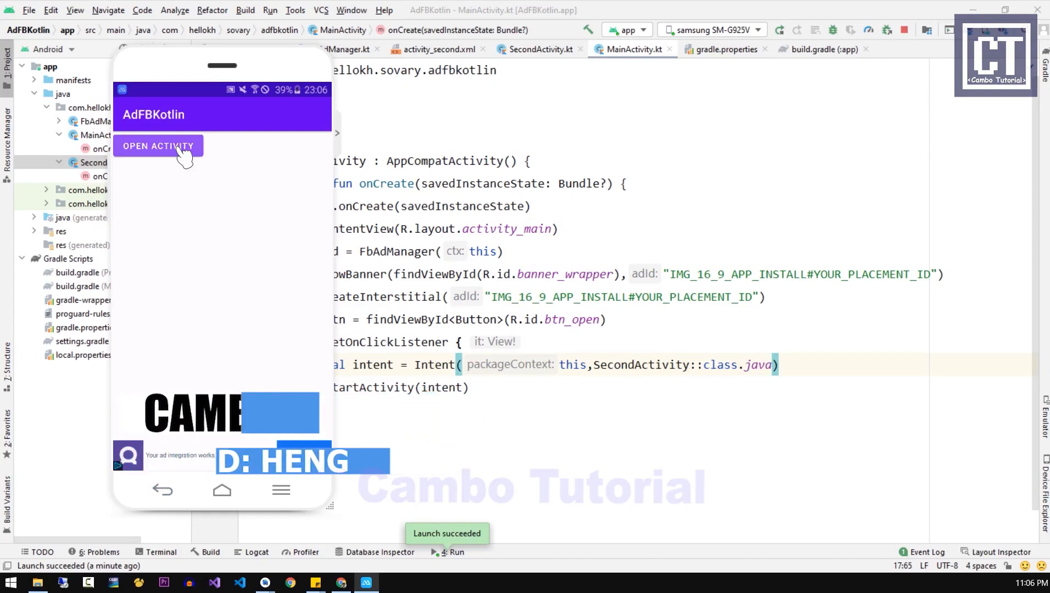
- Dismiss the test app's ad, then create an empty Kotlin class named MyCache
left_click(158, 146)
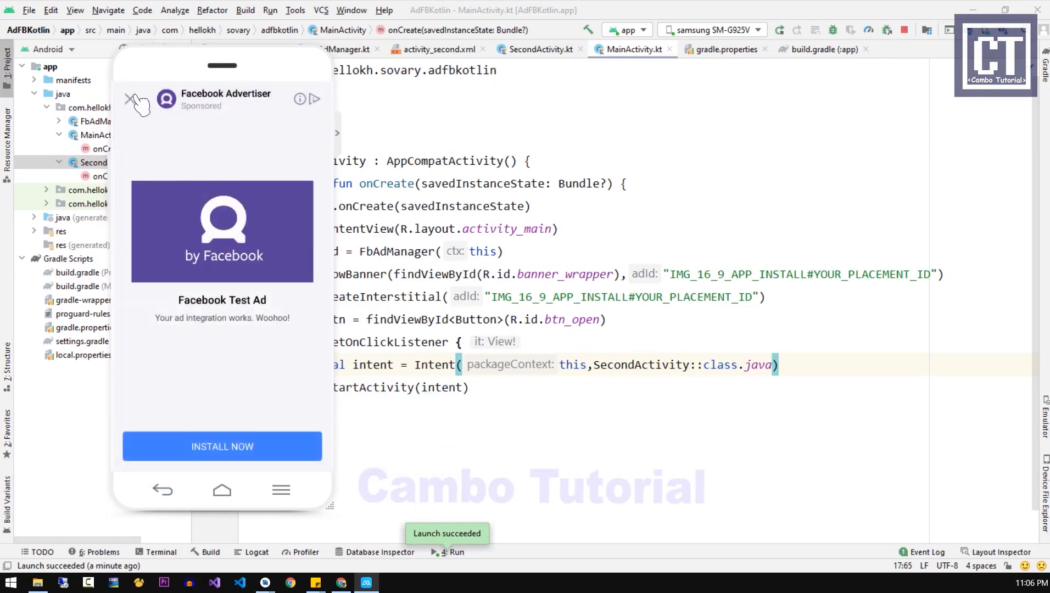
left_click(138, 99)
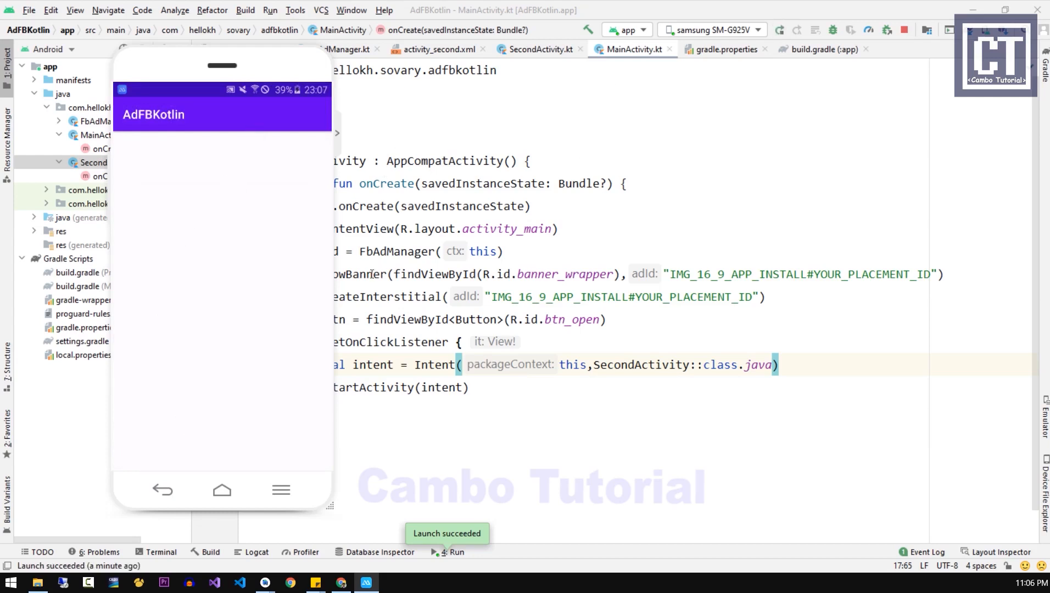
mouse_move(243, 411)
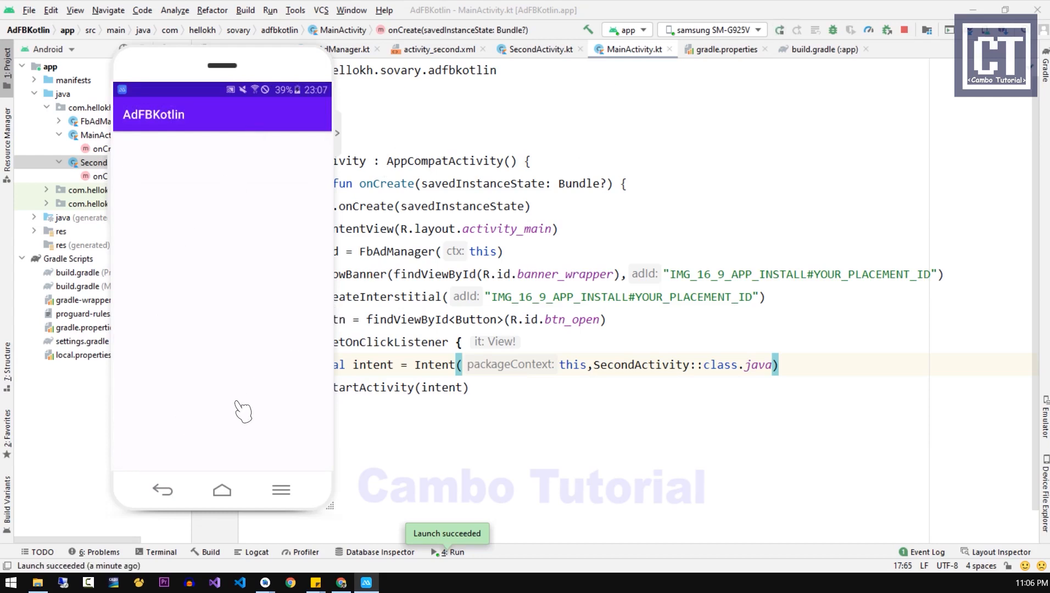
mouse_move(174, 493)
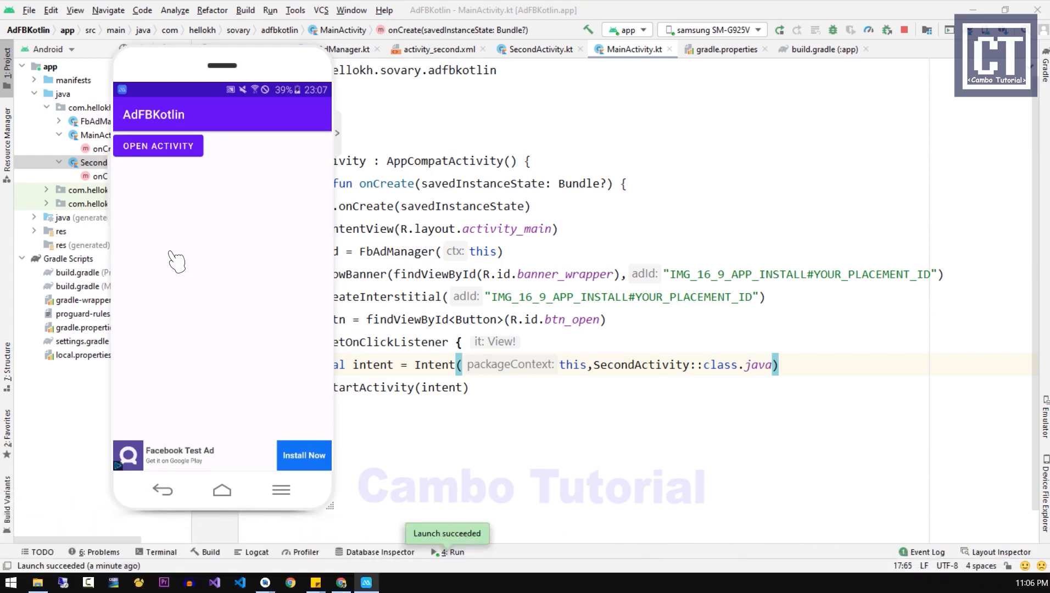
mouse_move(238, 462)
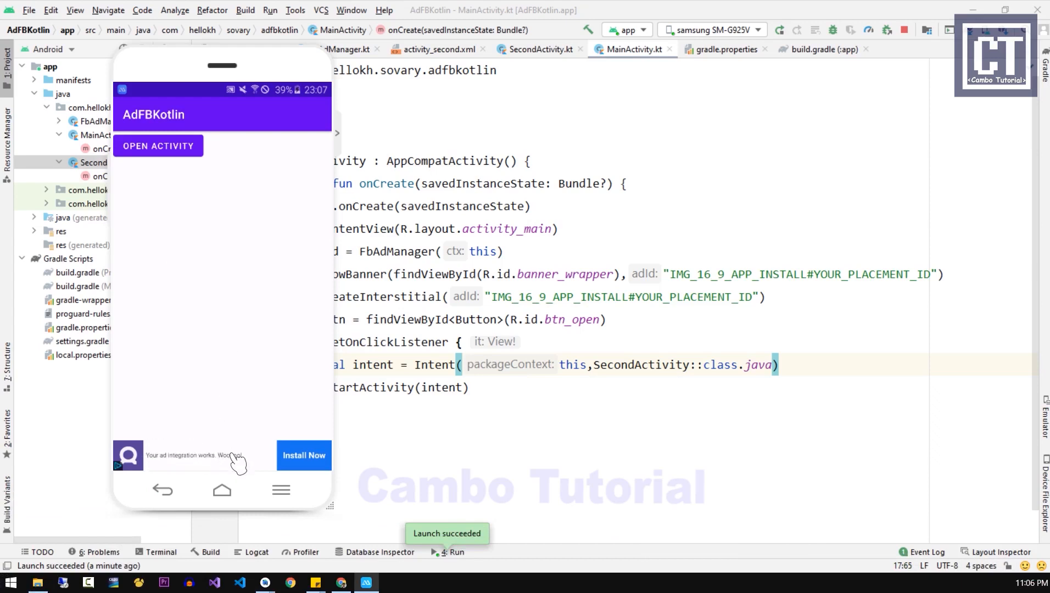
mouse_move(288, 480)
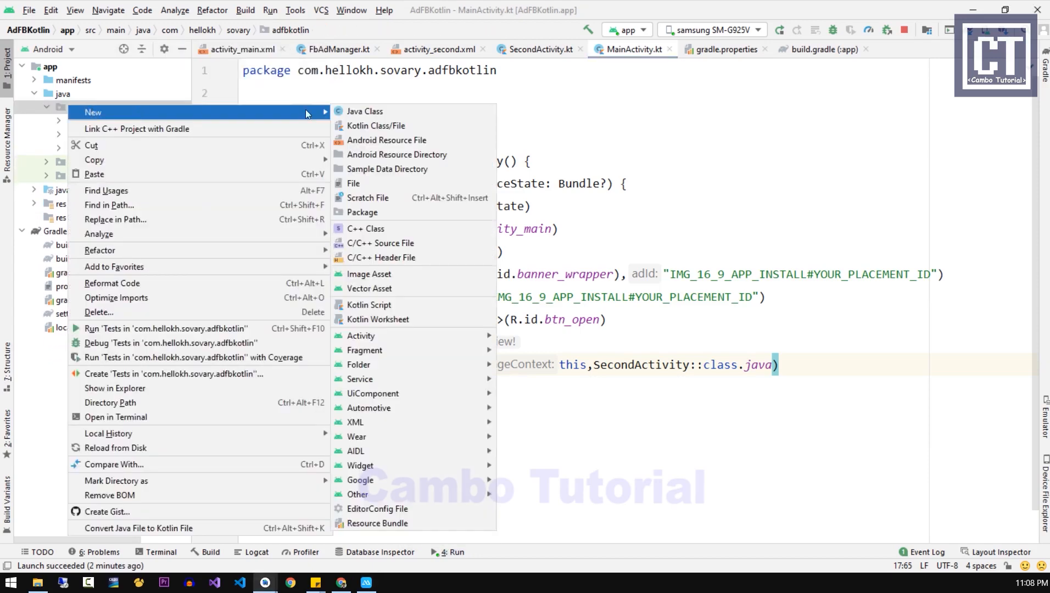
left_click(378, 125)
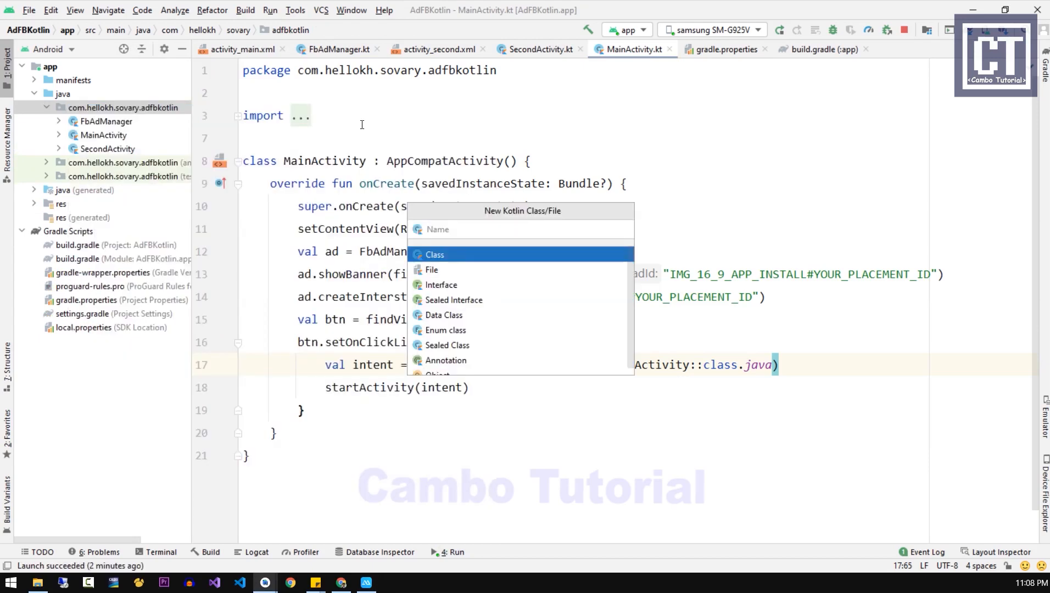
type("MyCa")
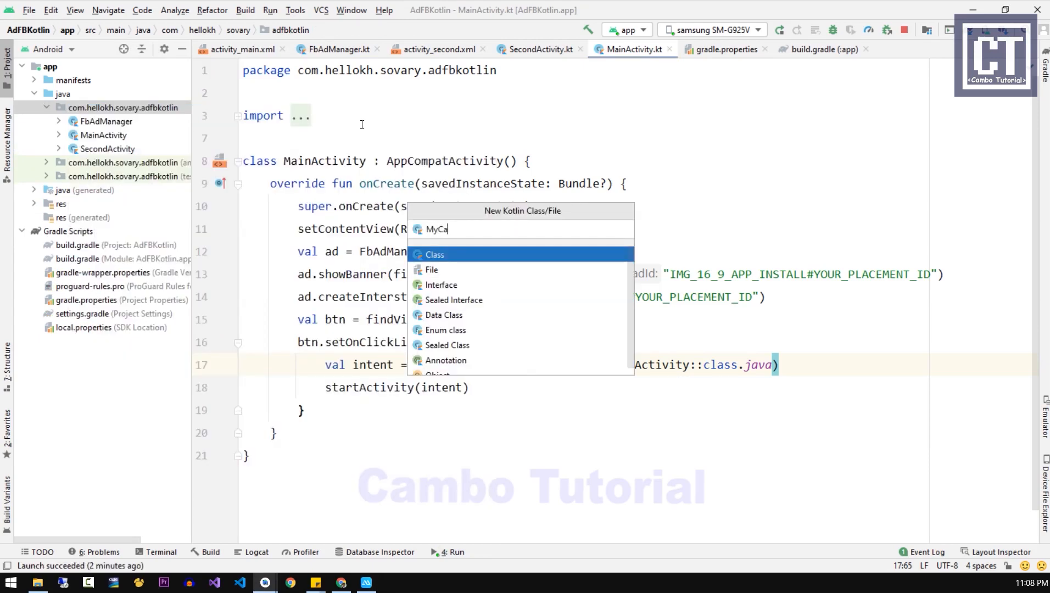
type("che")
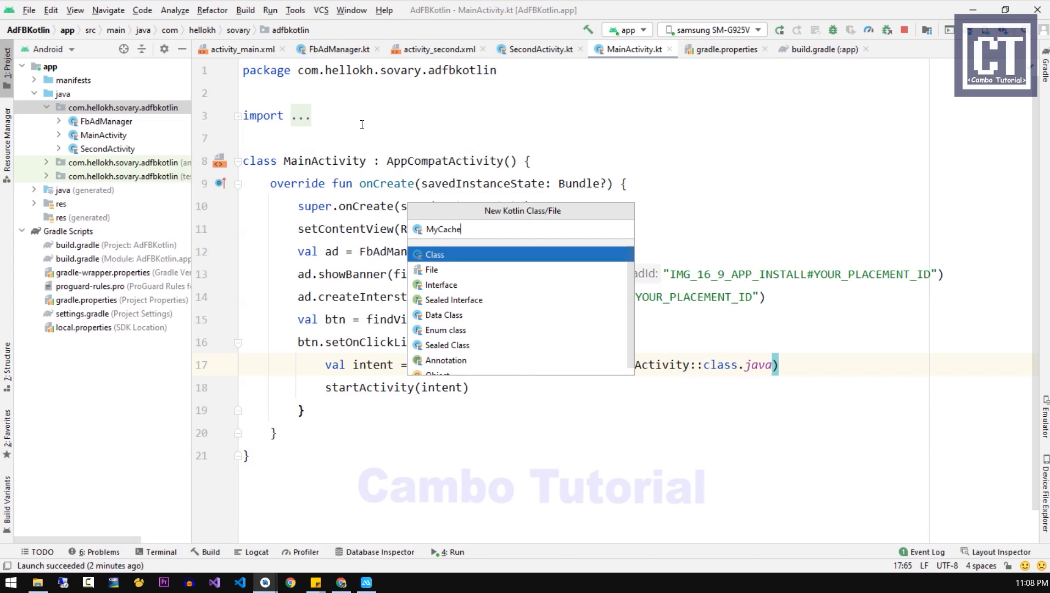
left_click(434, 255)
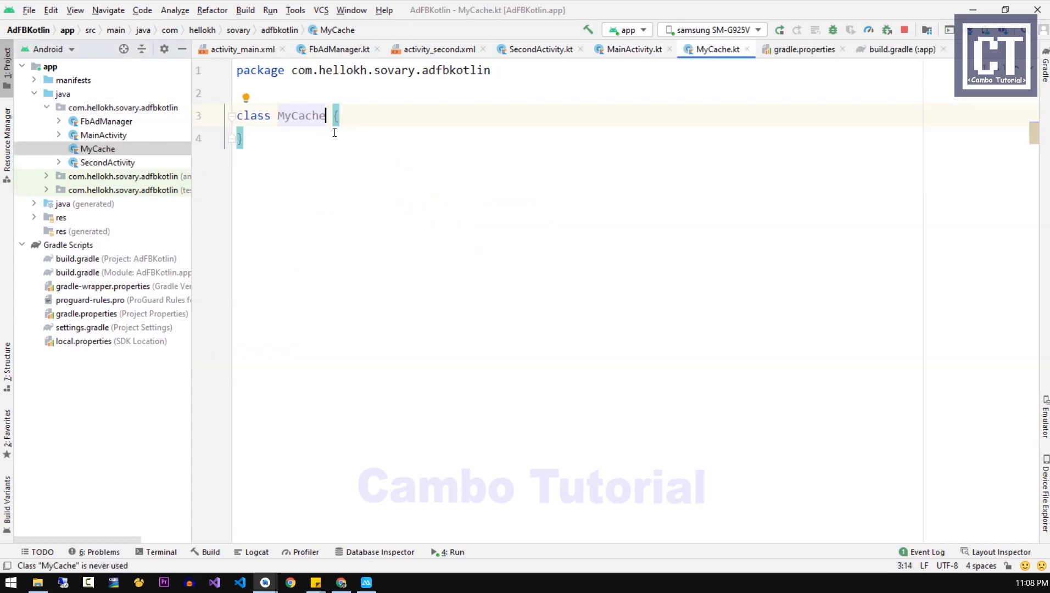
mouse_move(363, 175)
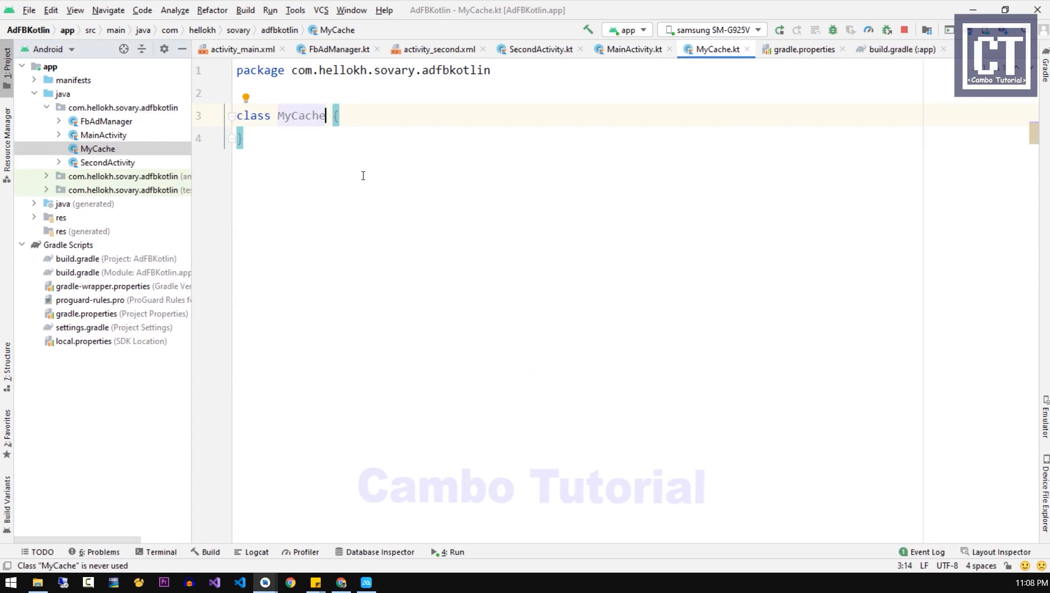
- Give MyCache a context: Context constructor parameter and import Context
type("()")
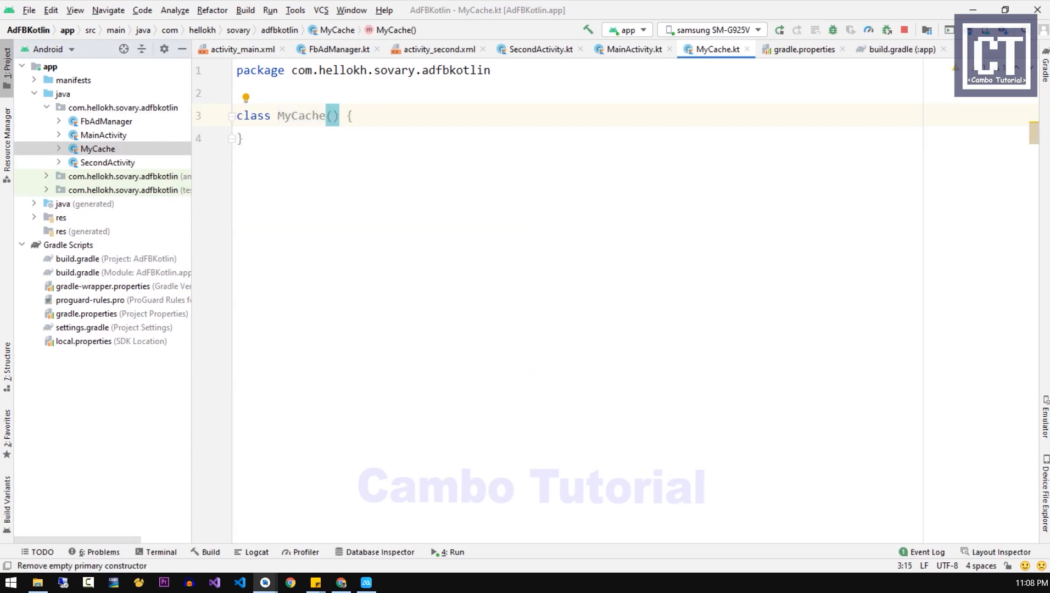
type("context")
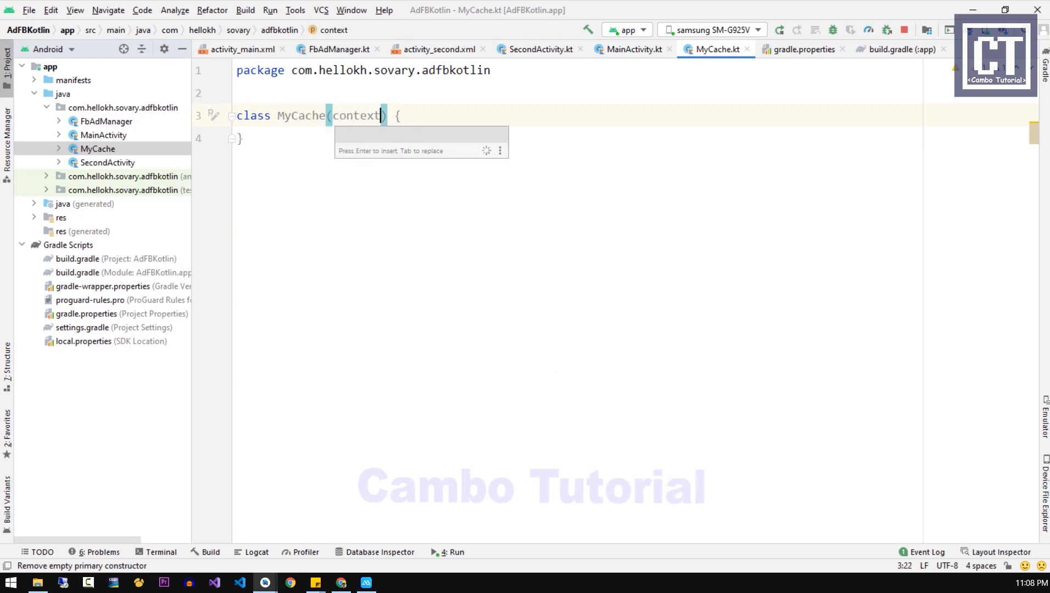
type(":Context")
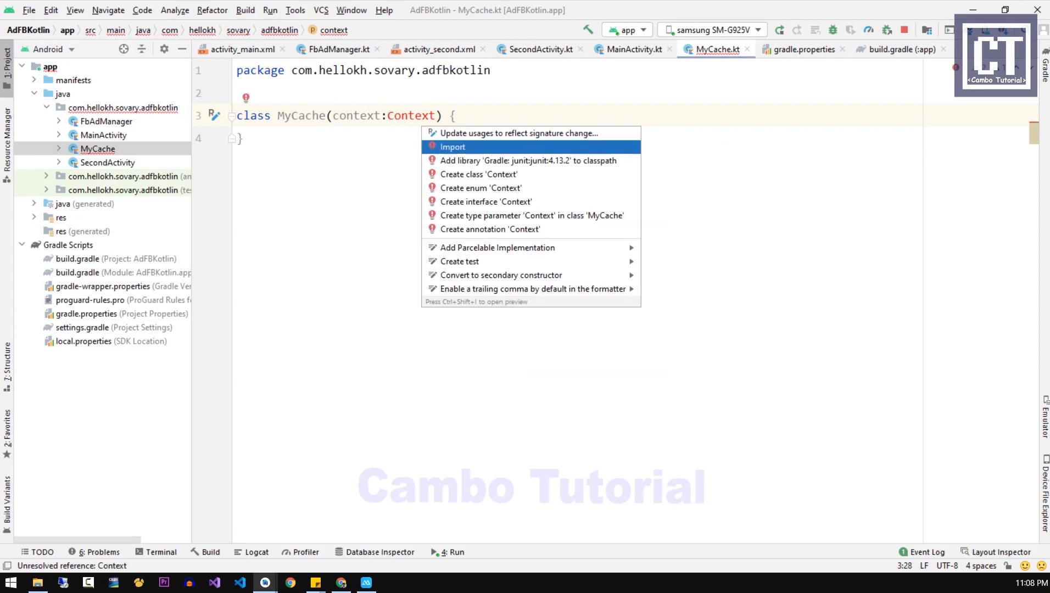
left_click(452, 147)
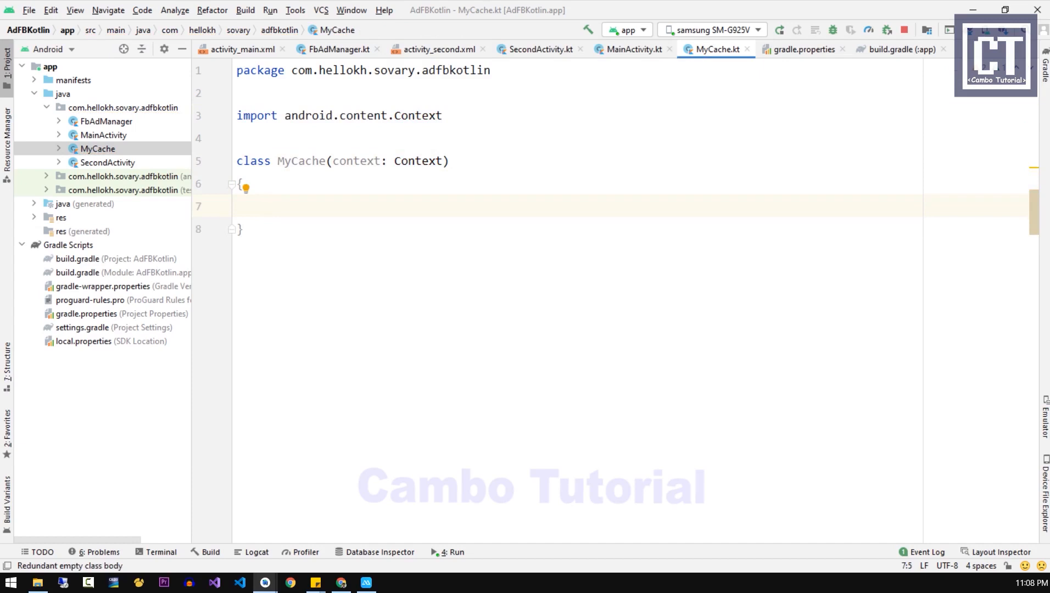
- Add an init block and a private SharedPreferences property named share
type("init {")
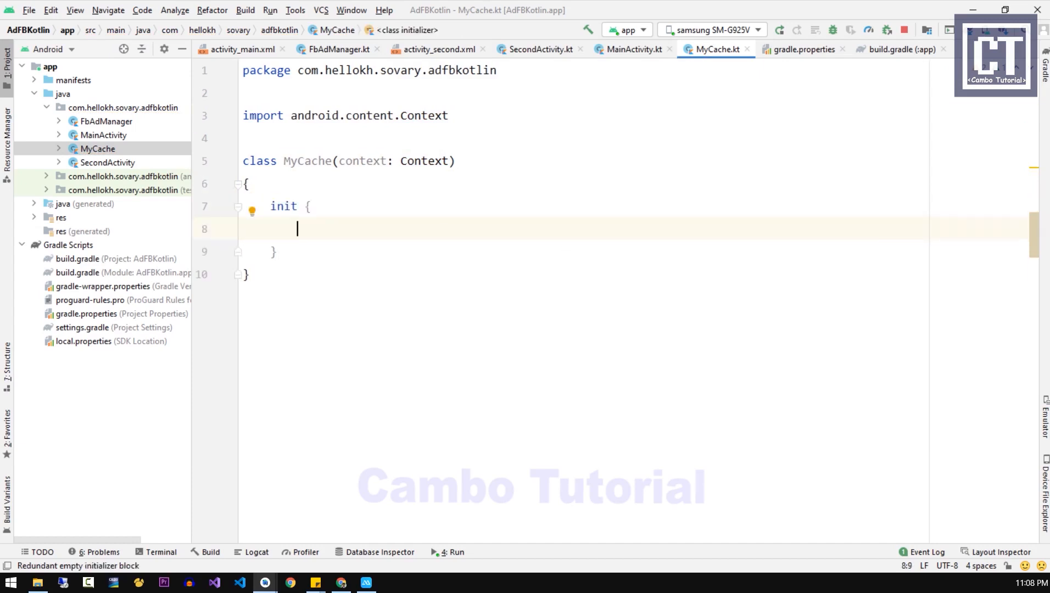
left_click(305, 183)
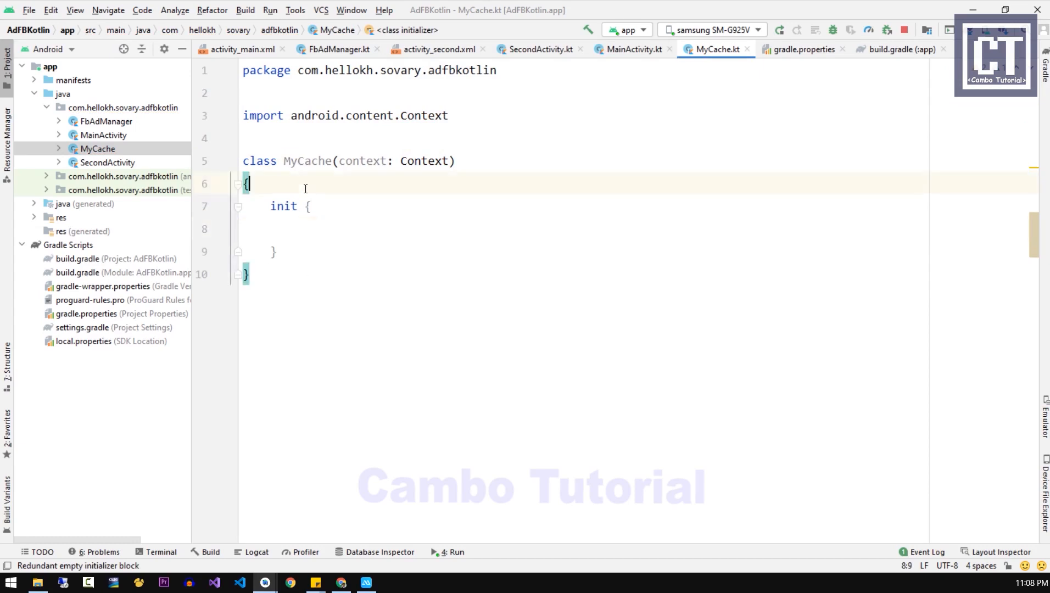
type("private var share:")
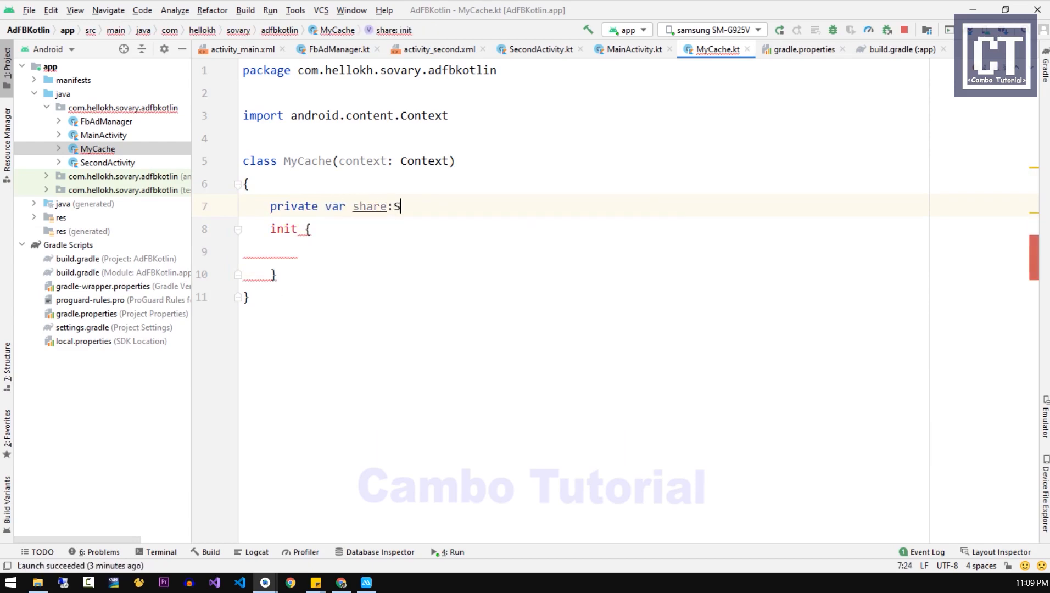
type("SharedPreferences")
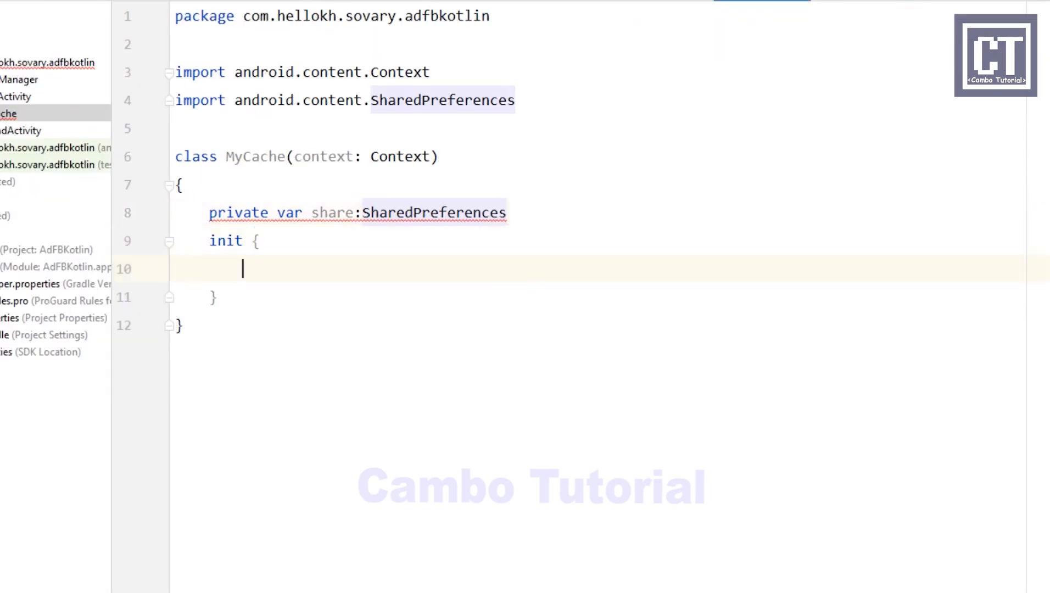
- Inside init, assign share = context.getSharedPreferences("cache", Context.MODE_PRIVATE)
type("share = context.getSharedPreferences(")
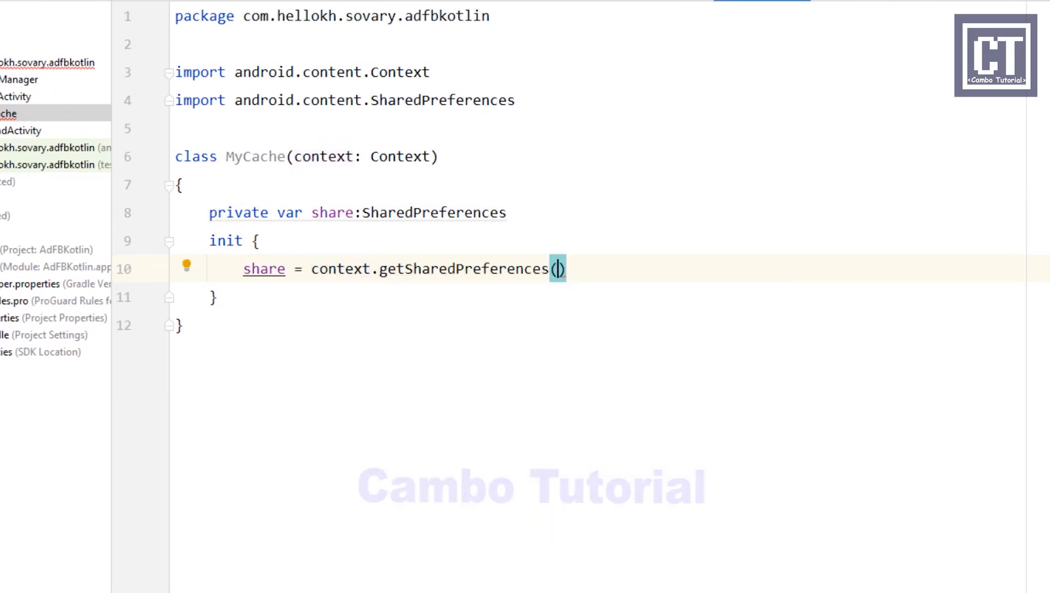
type("\"c")
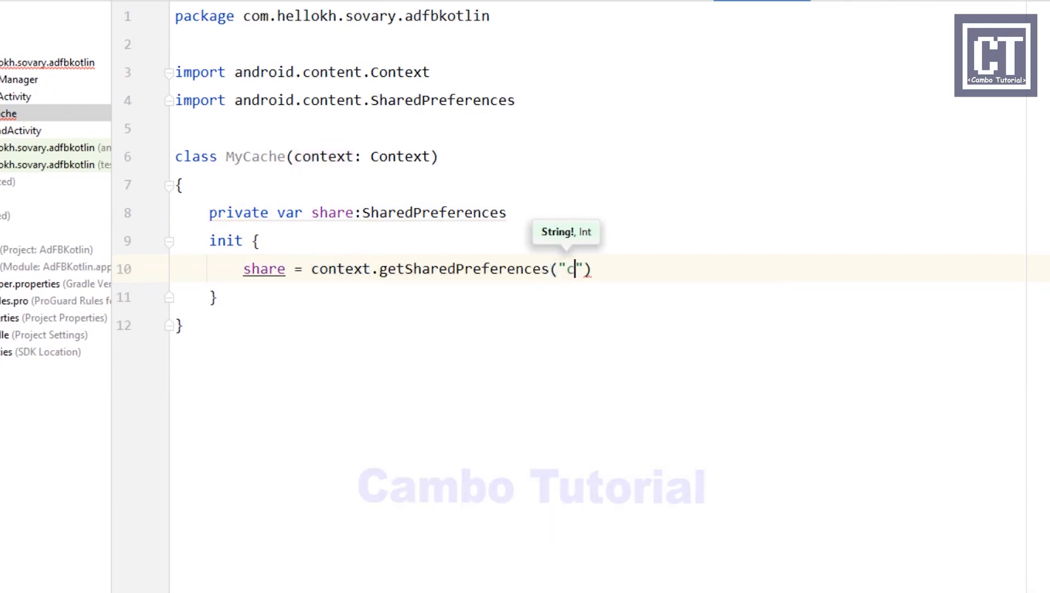
type("ache")
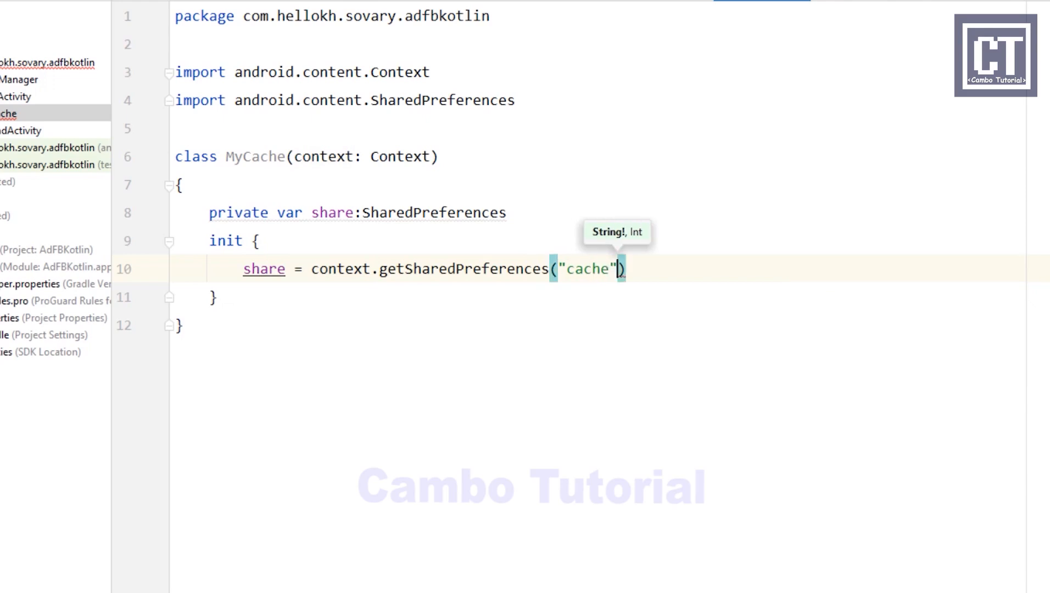
type(",Context.MODE_PRIVATE")
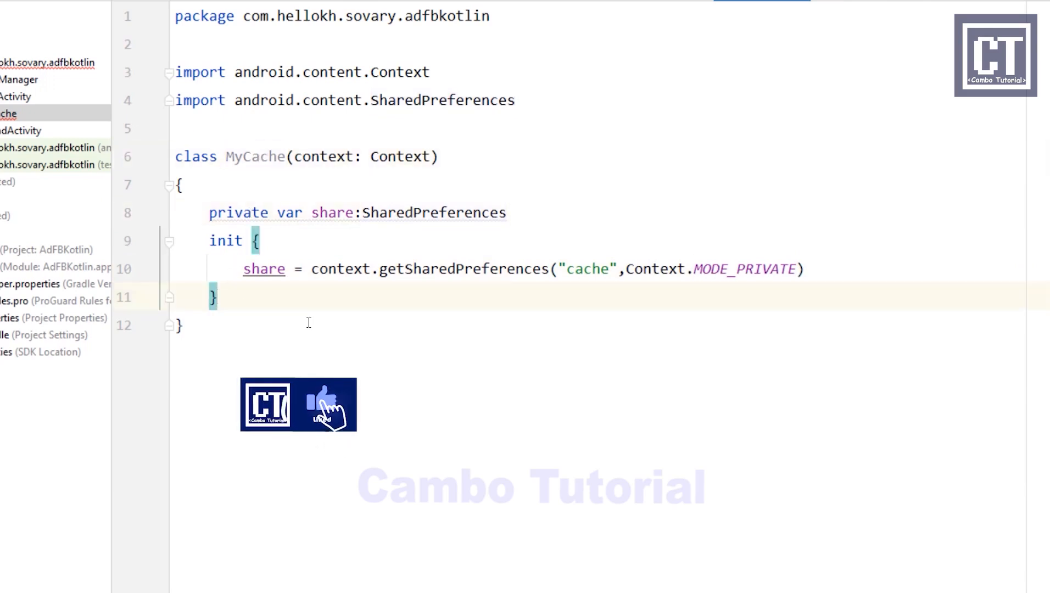
- Declare fun setVal(key: String, value: Long) after the init block
key("enter")
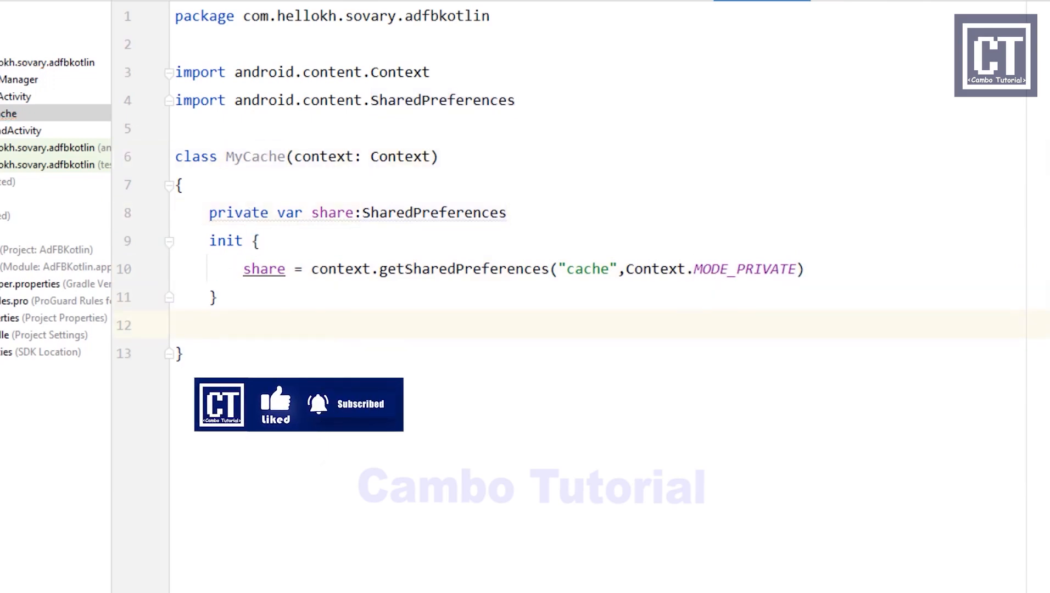
type("fun")
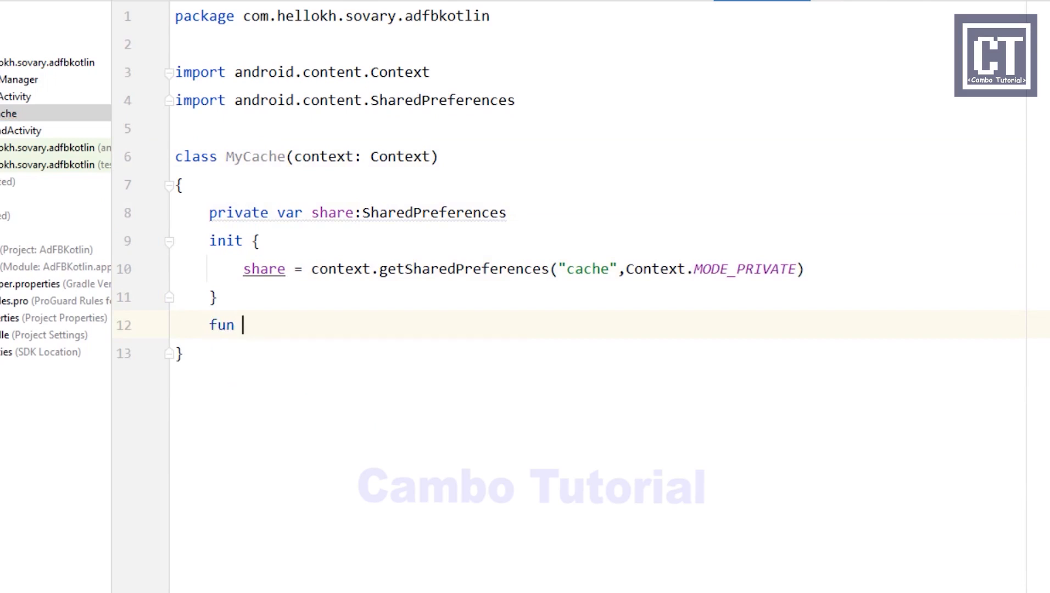
type("setVal9")
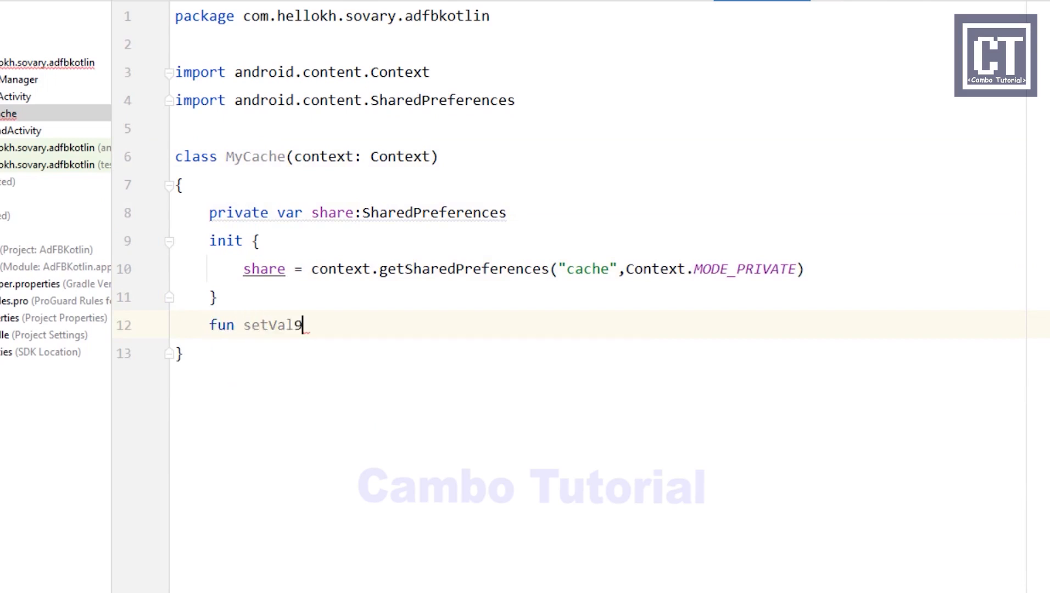
type("(key")
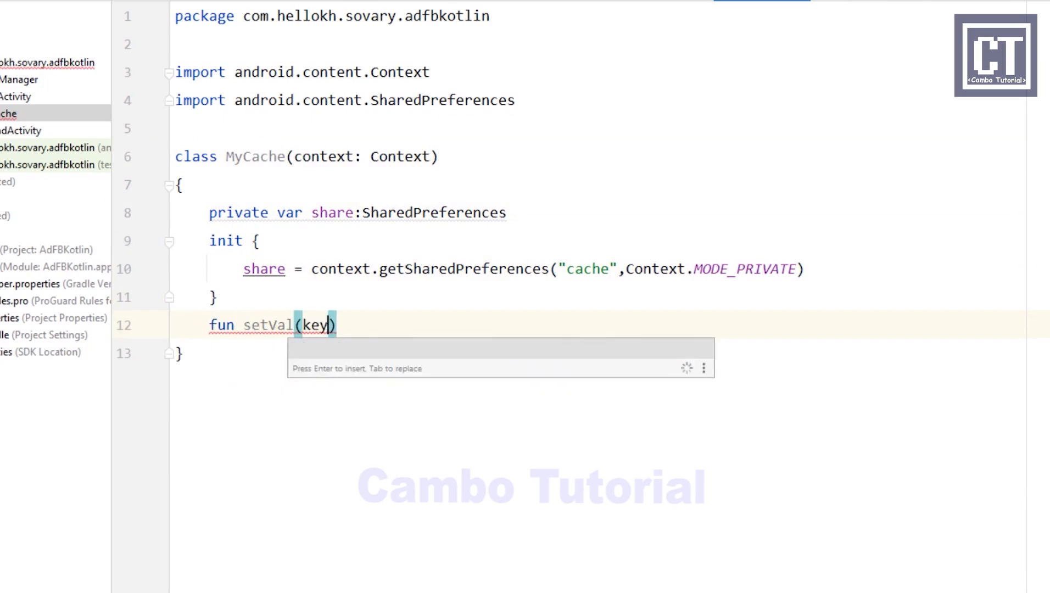
type(":String,")
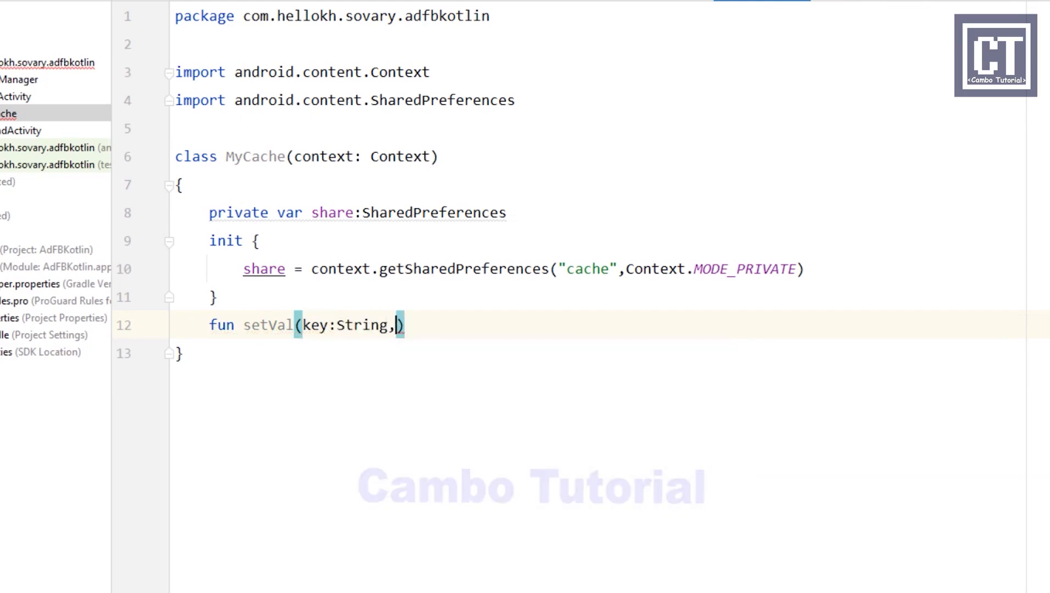
type("value:")
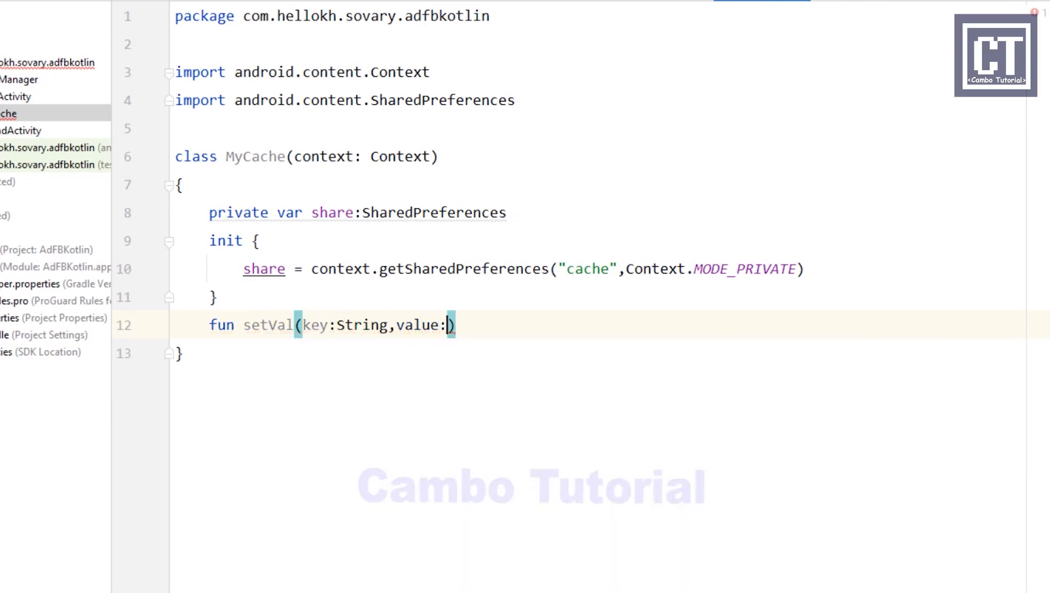
type("Long")
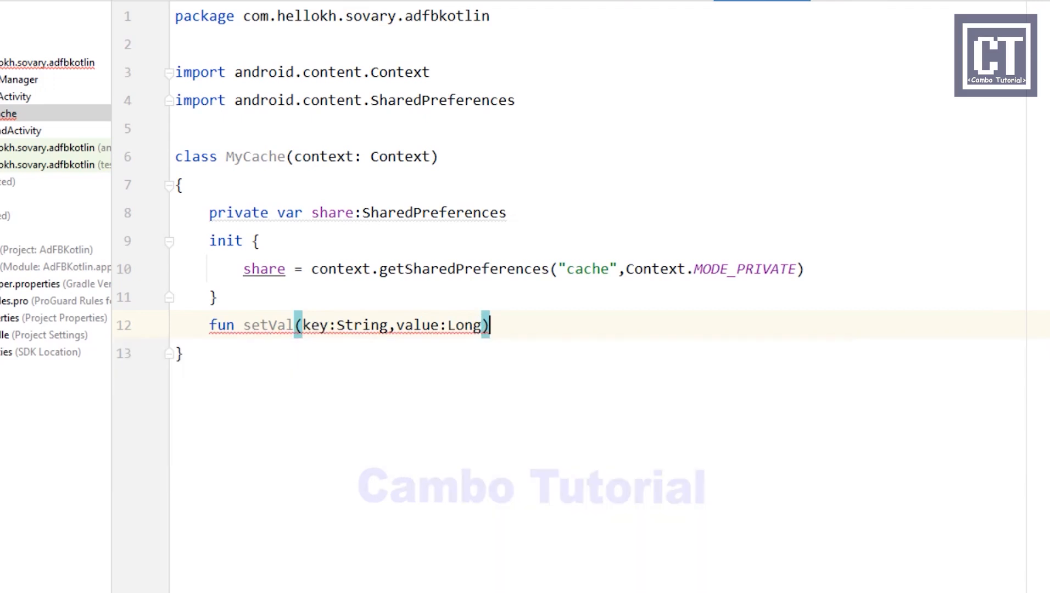
- Fill setVal's body: get share's editor, putLong(key, value), then commit
key("enter")
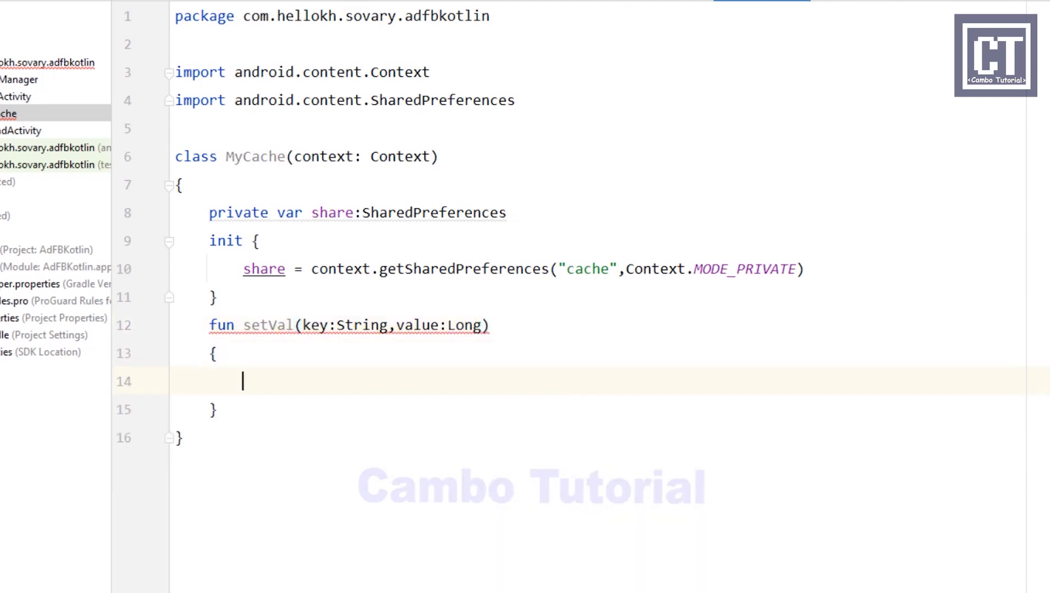
type("val edit = share.edit(")
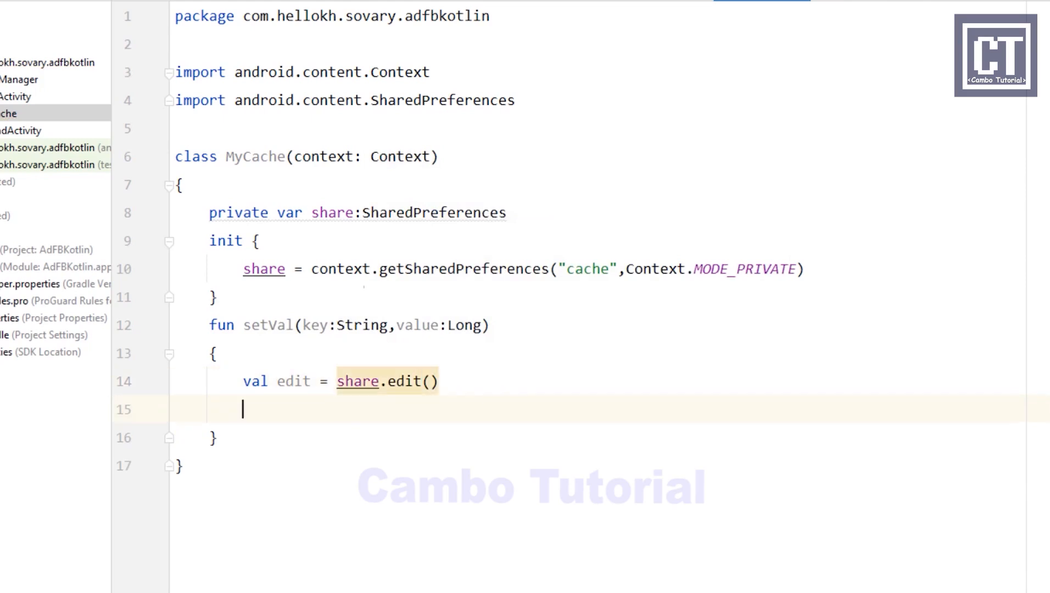
type("edit.")
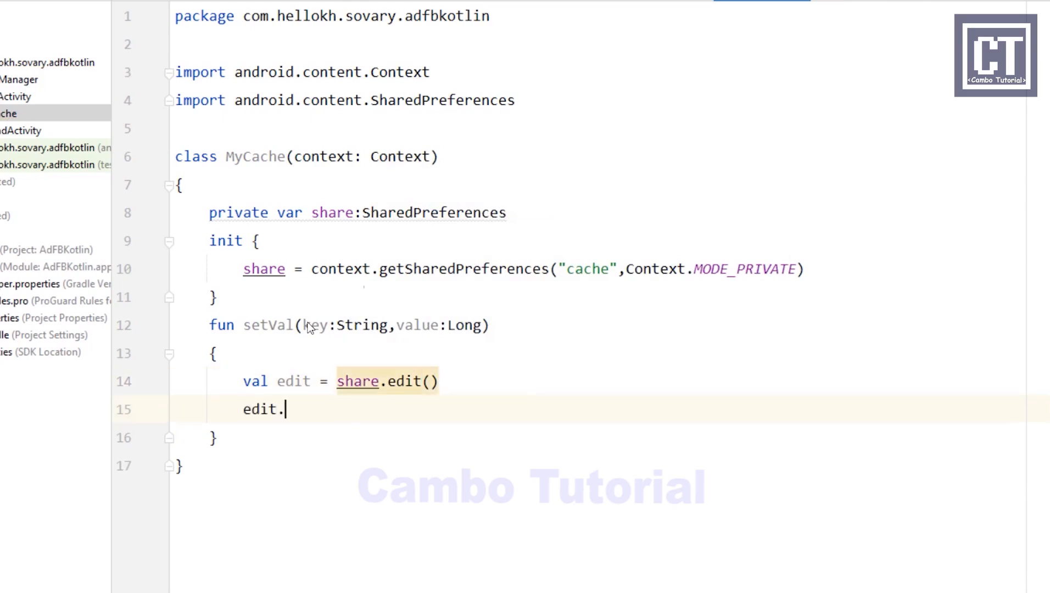
type("putlo")
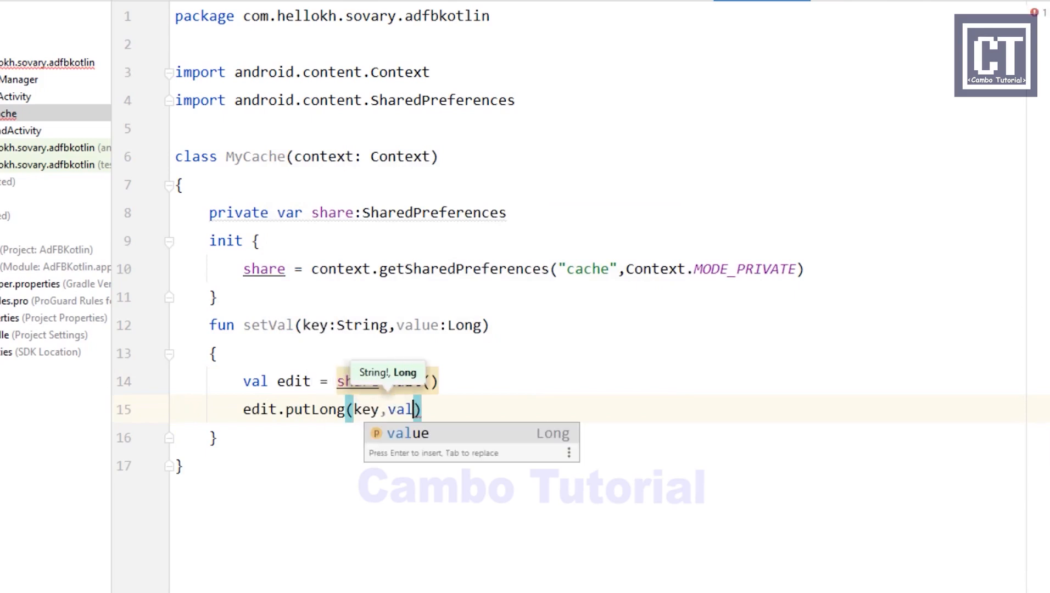
key("Enter")
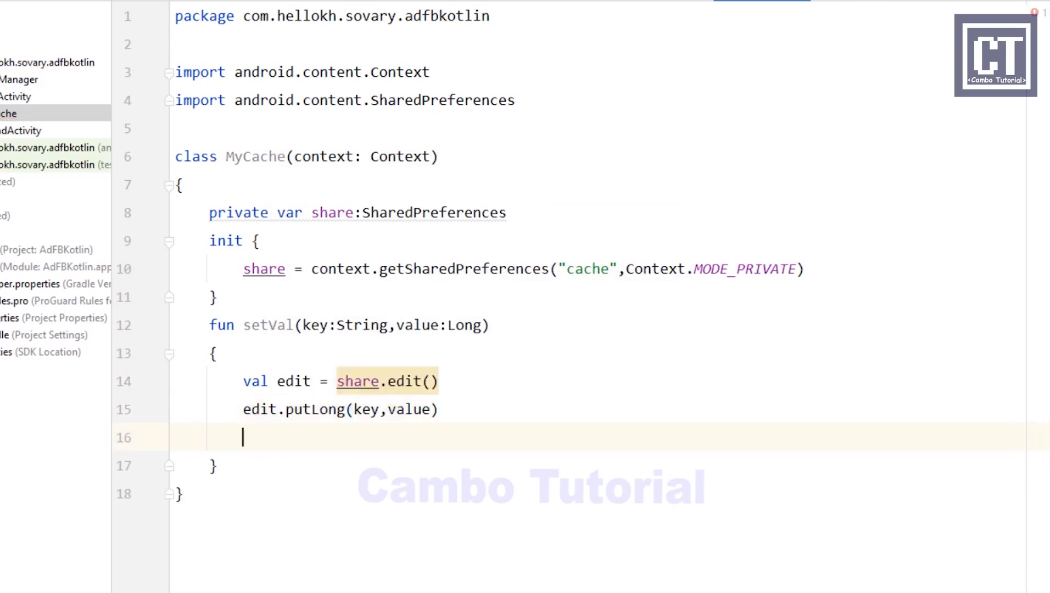
type("edit.commit(")
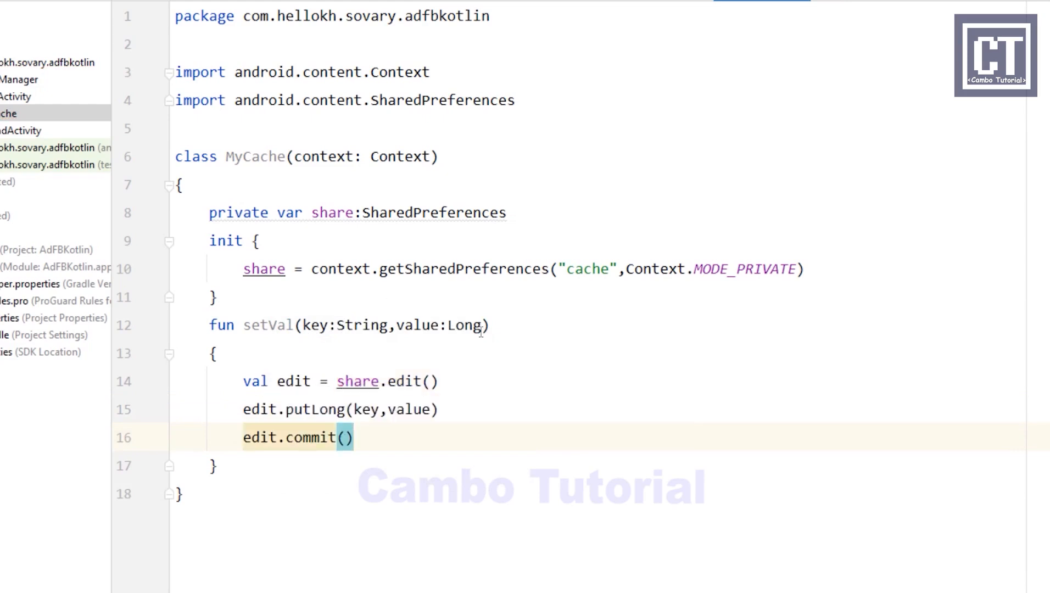
left_click(267, 326)
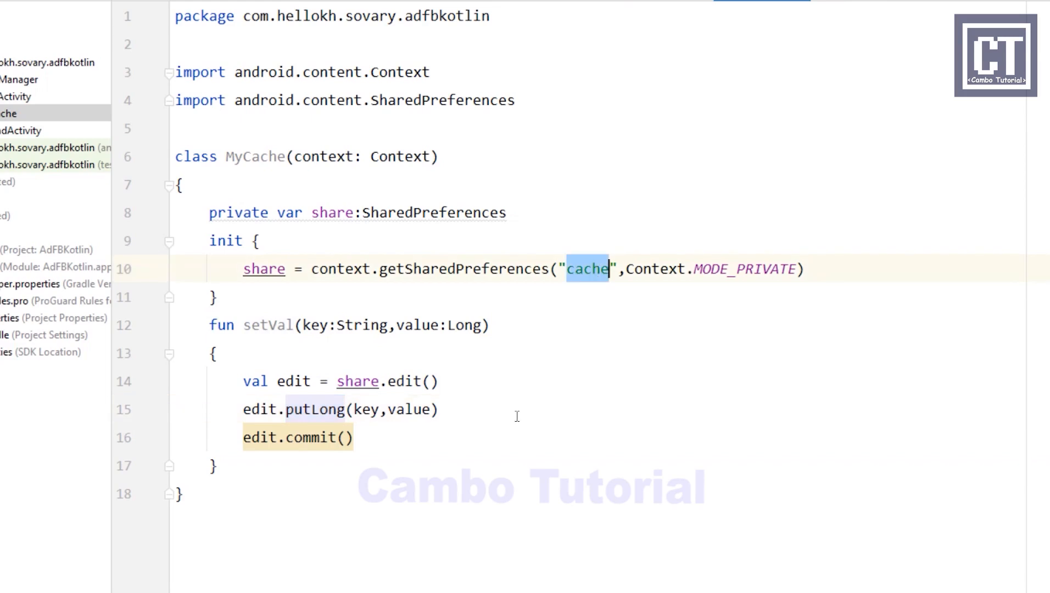
scroll("down", 3)
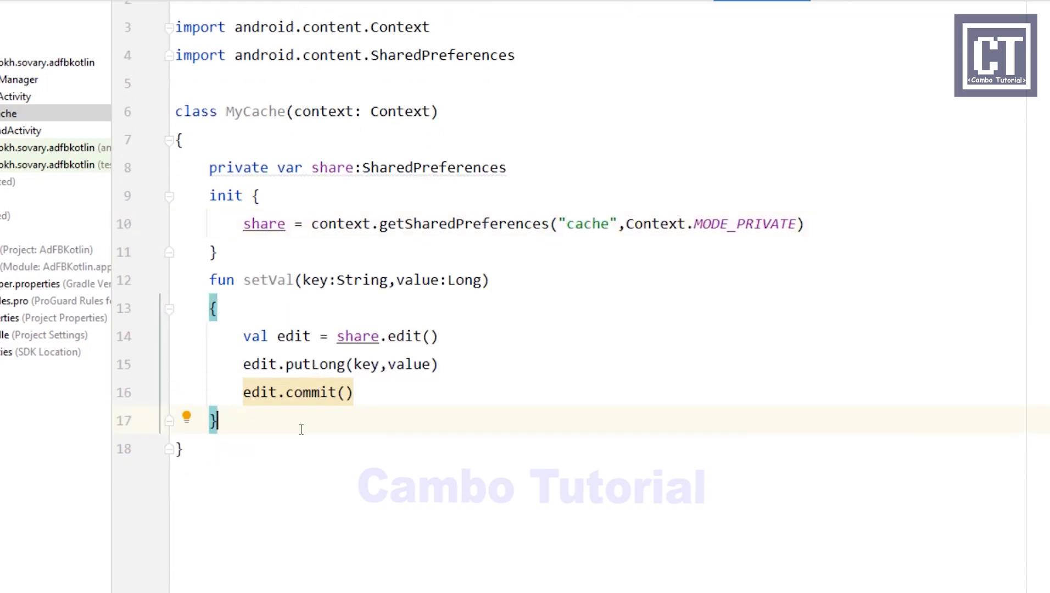
- Declare fun getVal(key: String): Long below setVal
key("Enter")
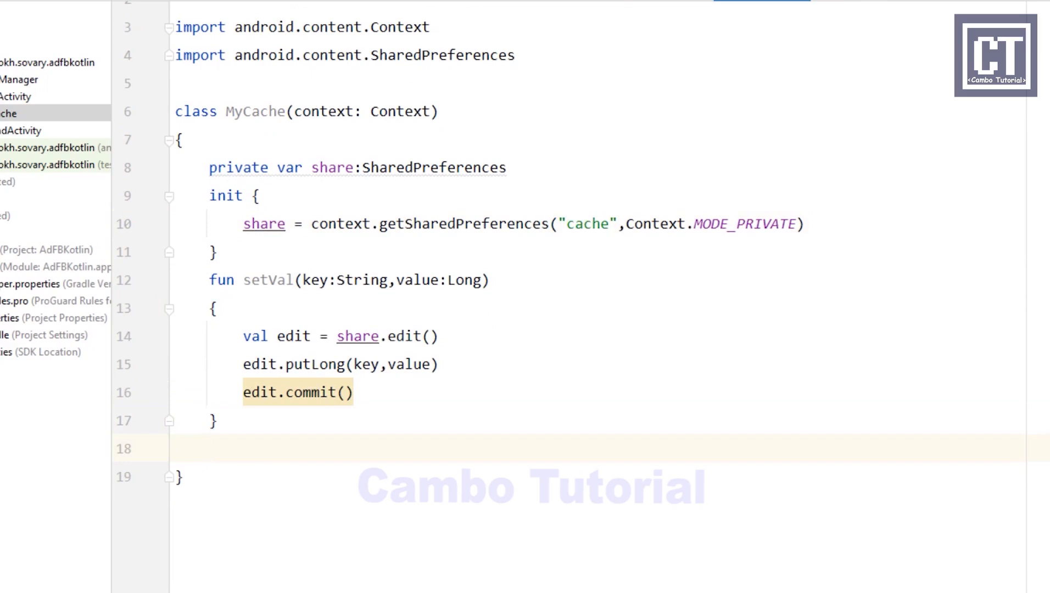
type("fun")
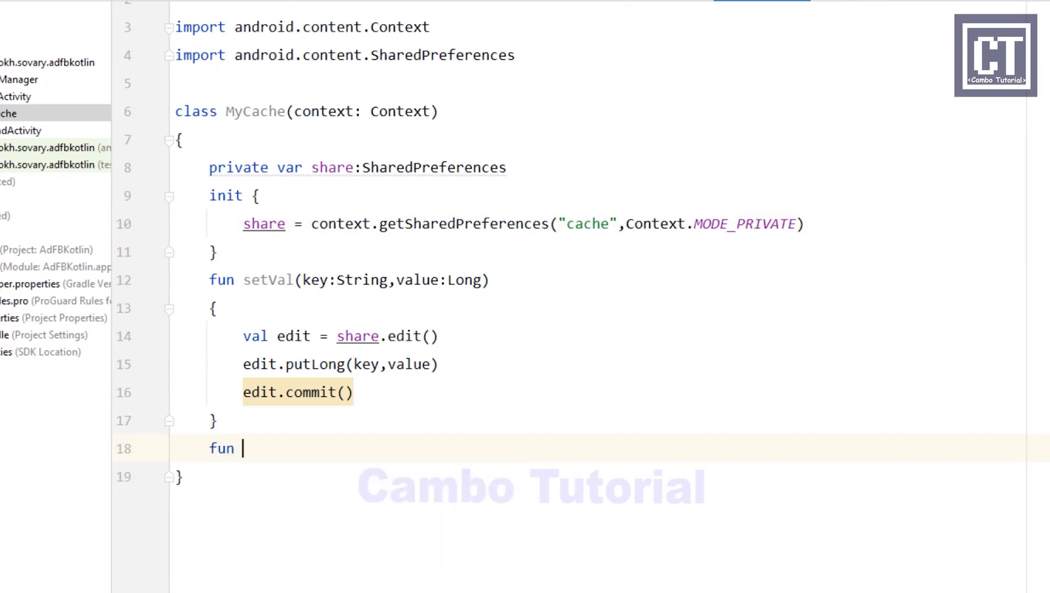
type("getVal")
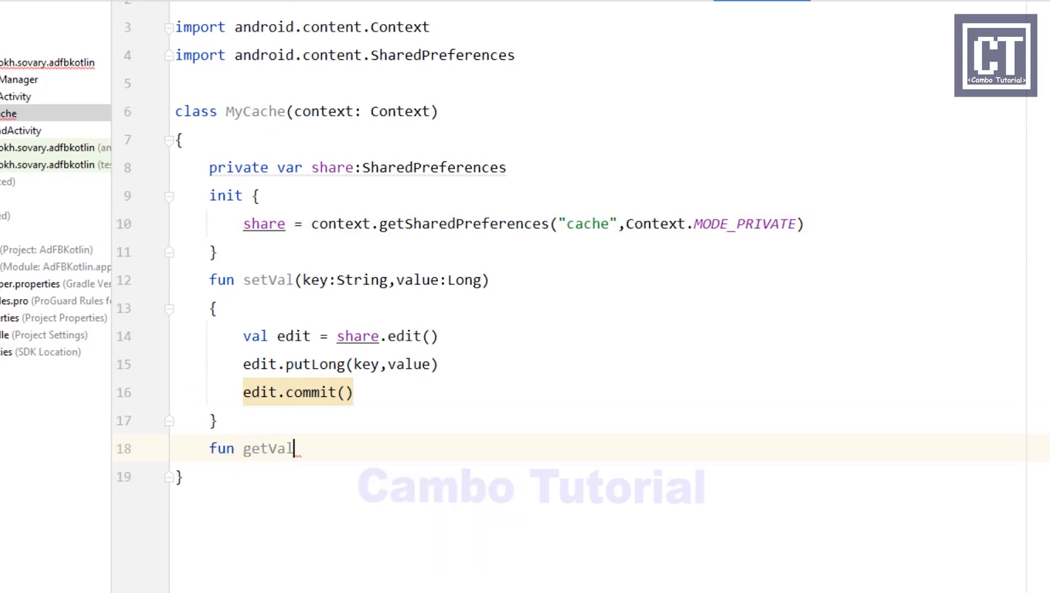
type("(key:St")
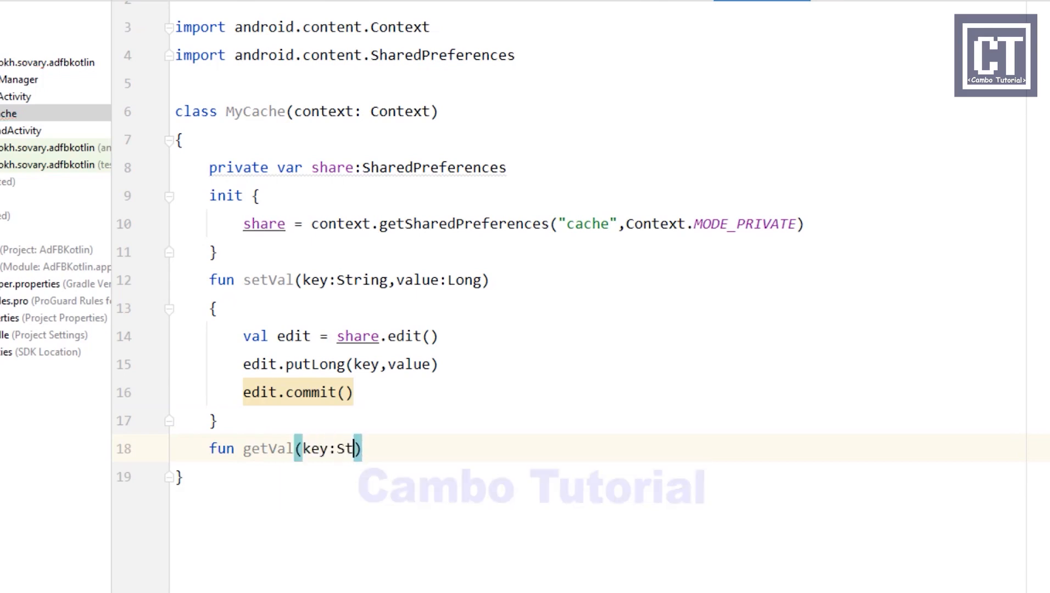
type("ring")
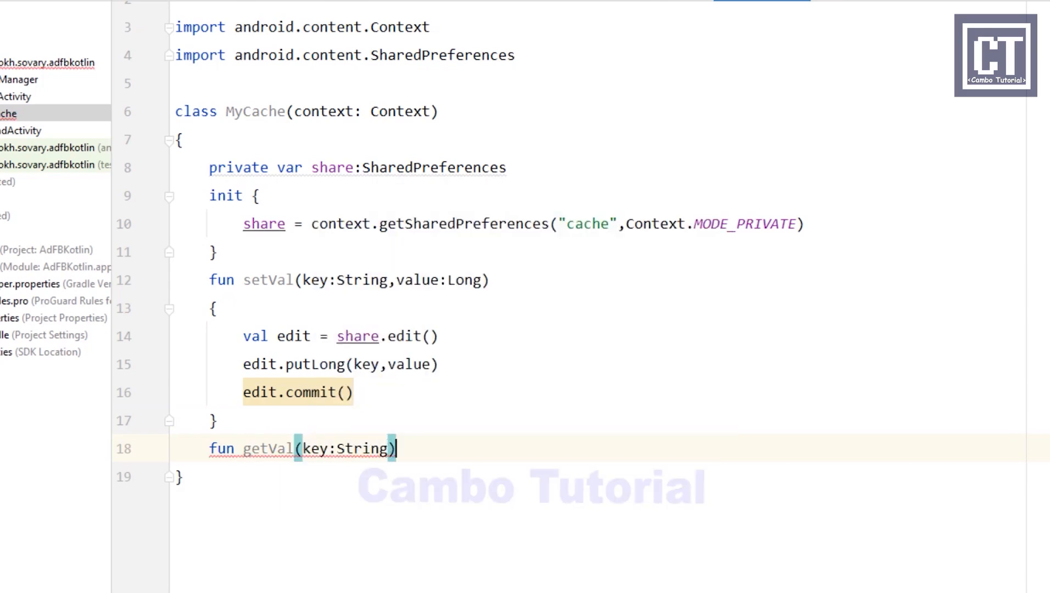
type(": long")
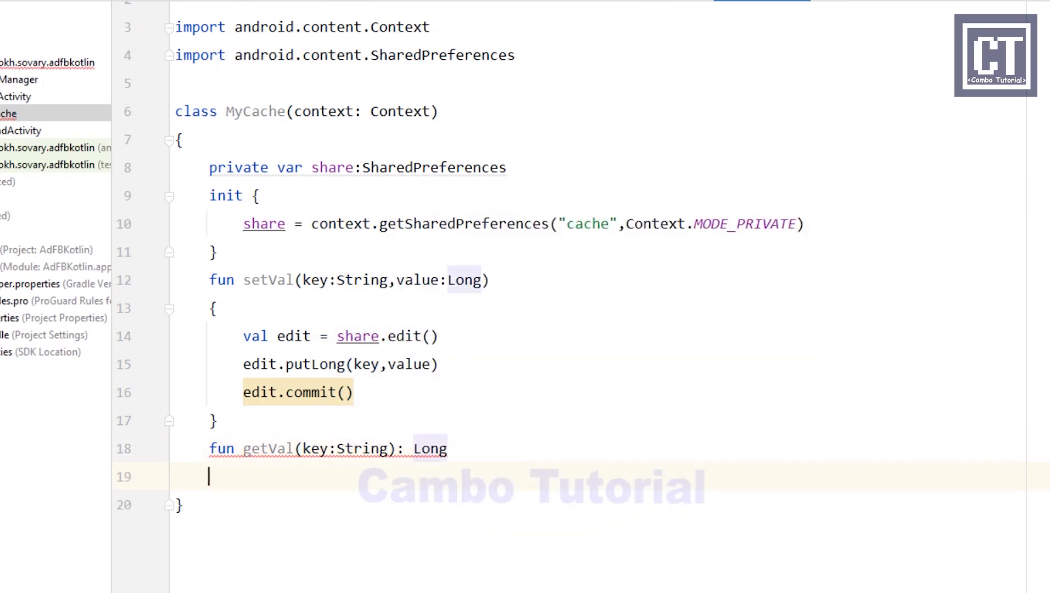
type("{")
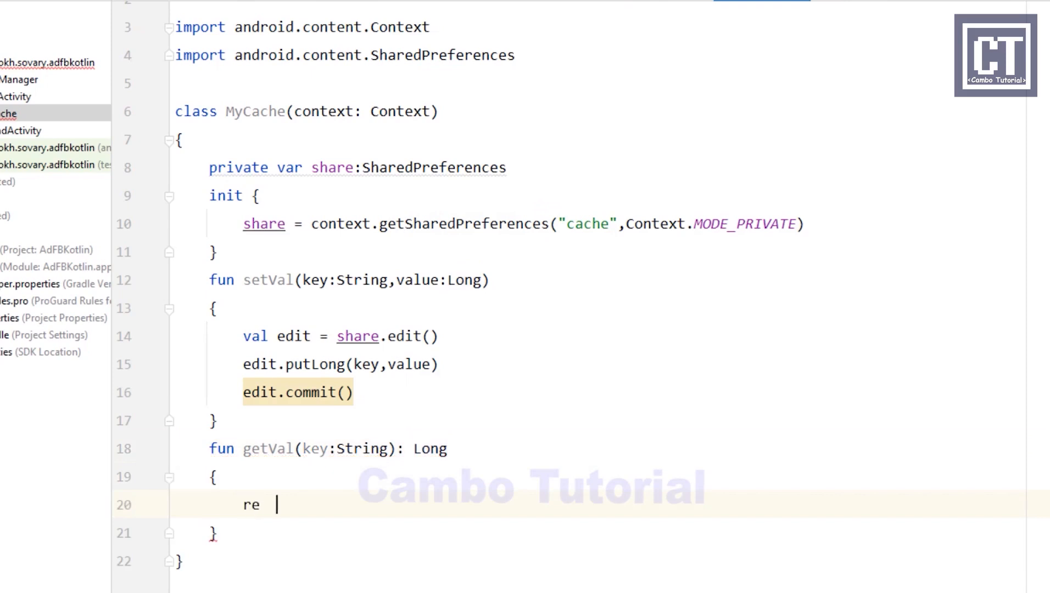
- Make getVal return share.getLong(key, 0)
type("turn s")
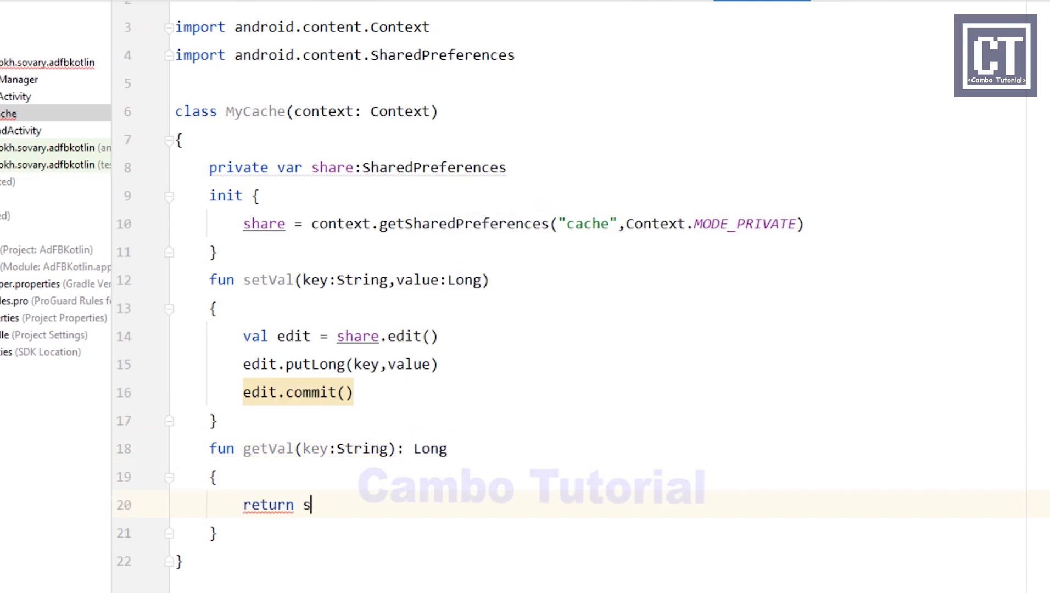
type("hare.getLong(")
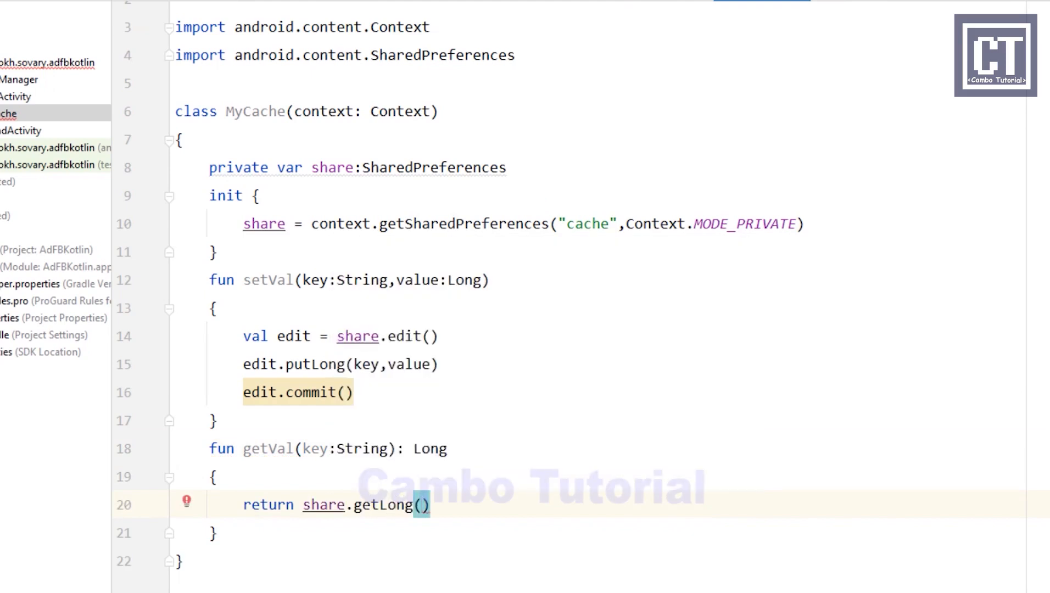
type("key")
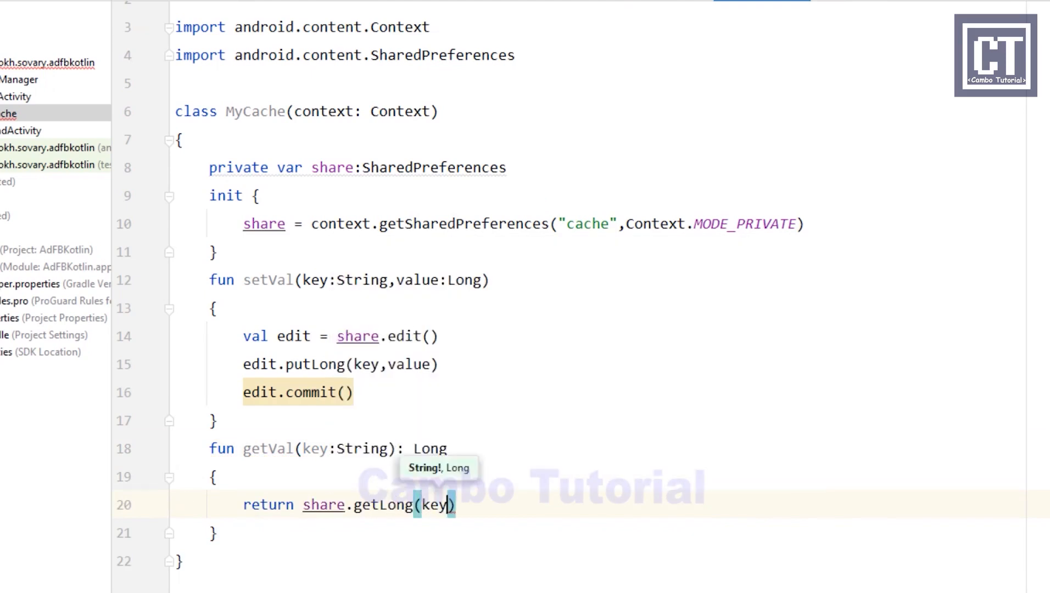
key("Backspace")
type(",")
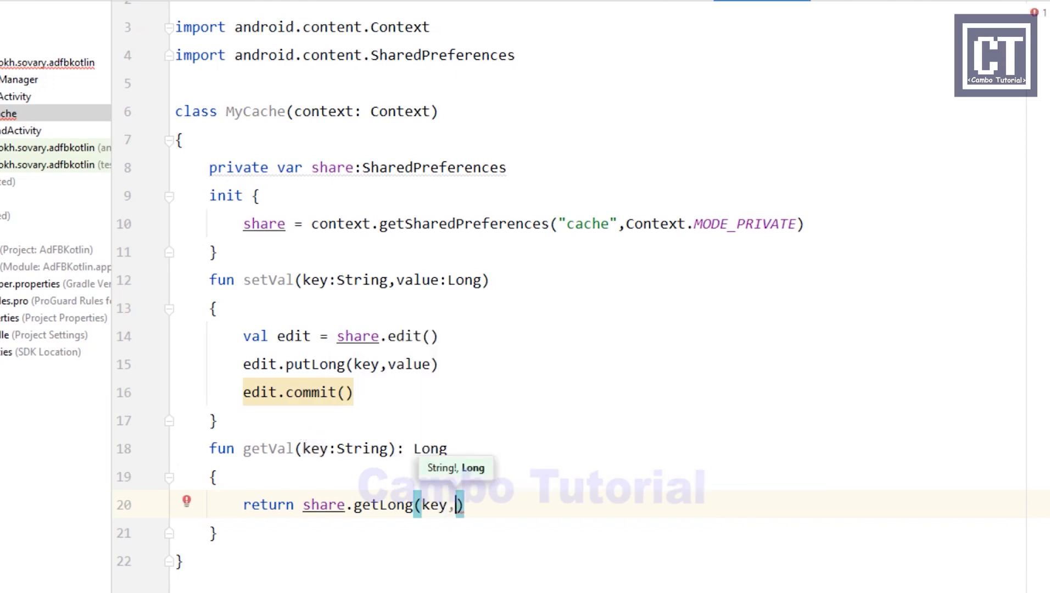
type("0")
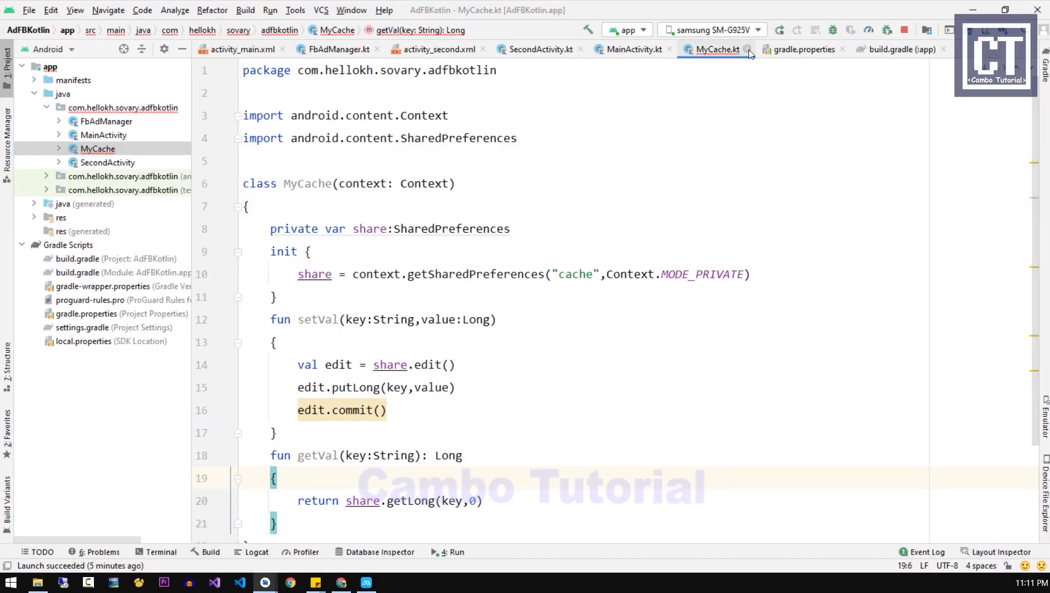
- Close MyCache.kt and add val cache = MyCache(ctx) at the top of FbAdManager's showBanner
left_click(631, 49)
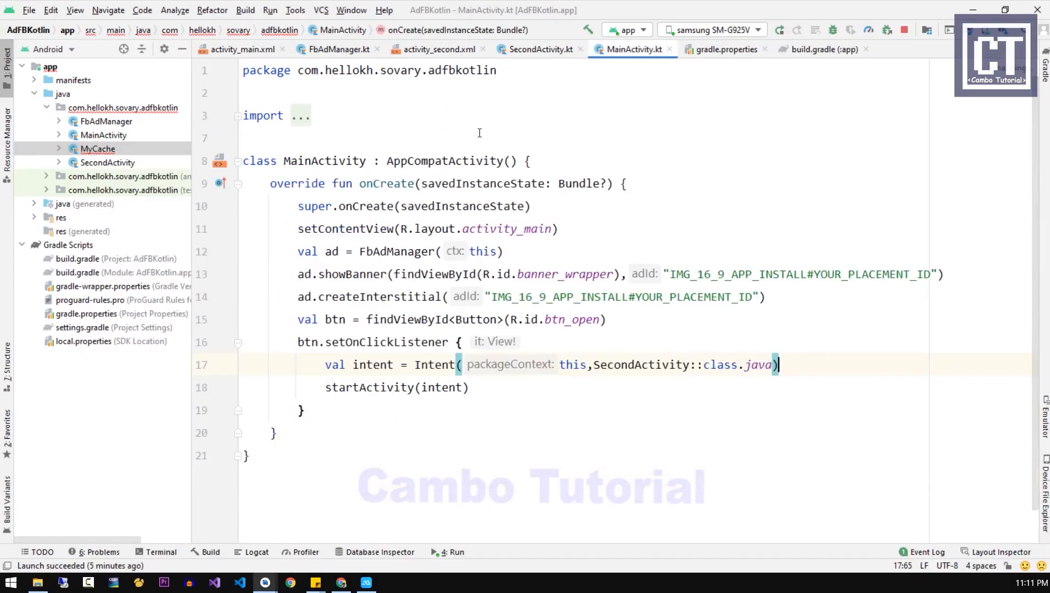
left_click(337, 49)
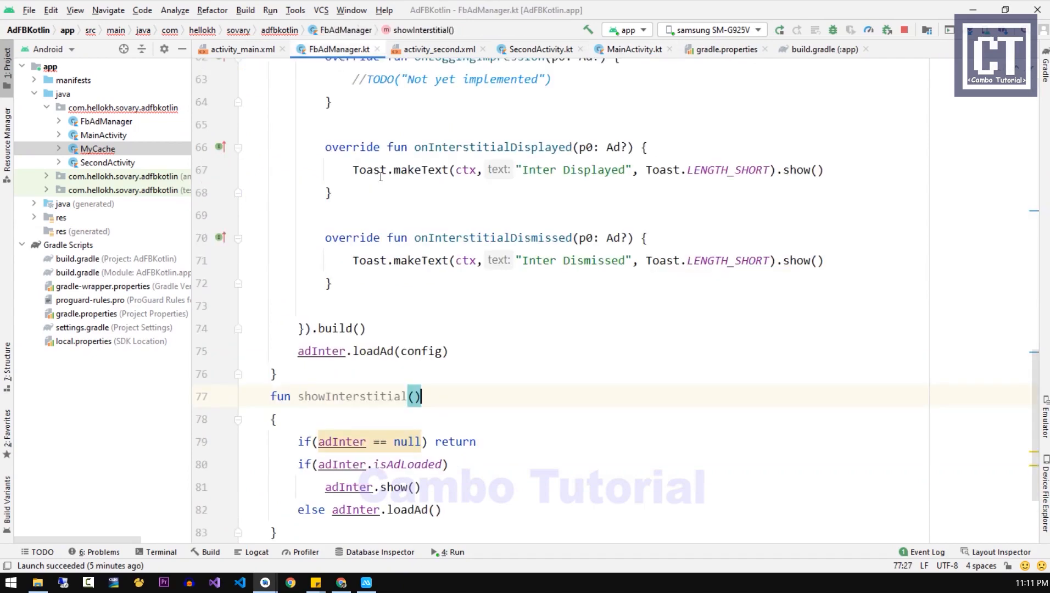
scroll("up", 3)
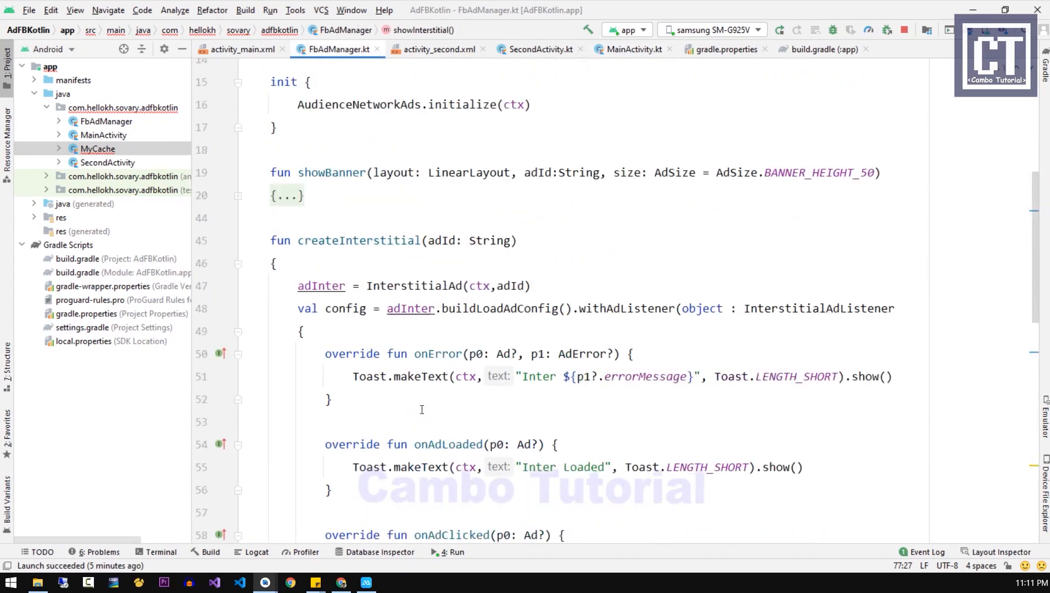
left_click(238, 419)
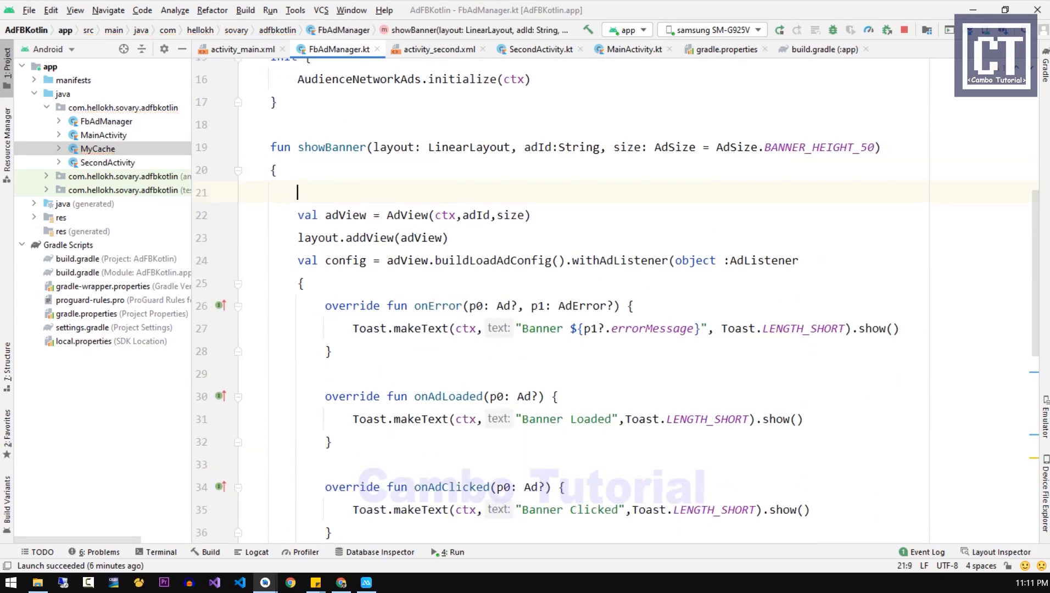
type("val cache = MyCache(ctx")
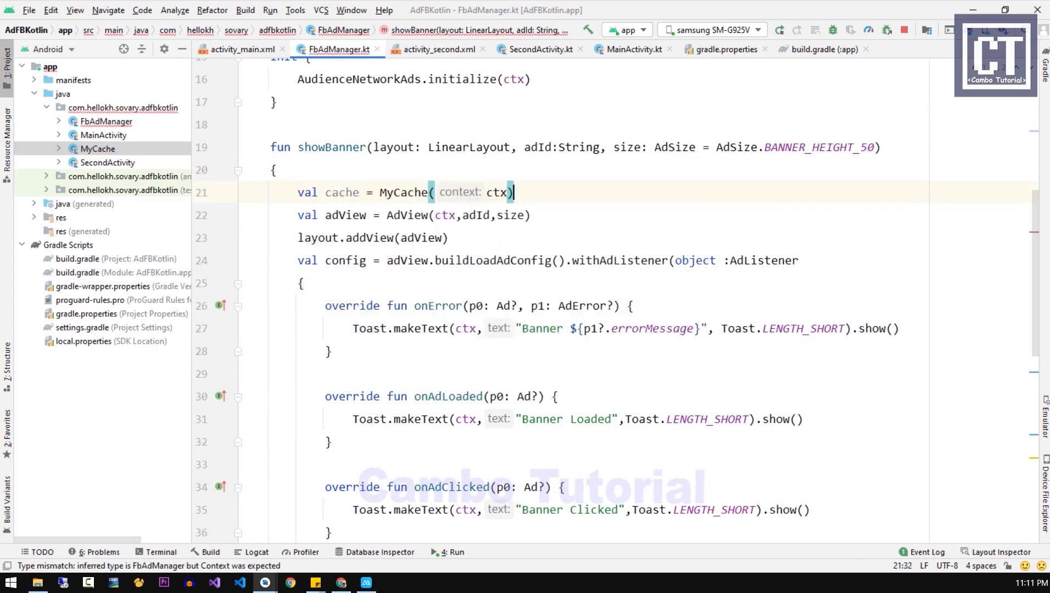
scroll("down", 3)
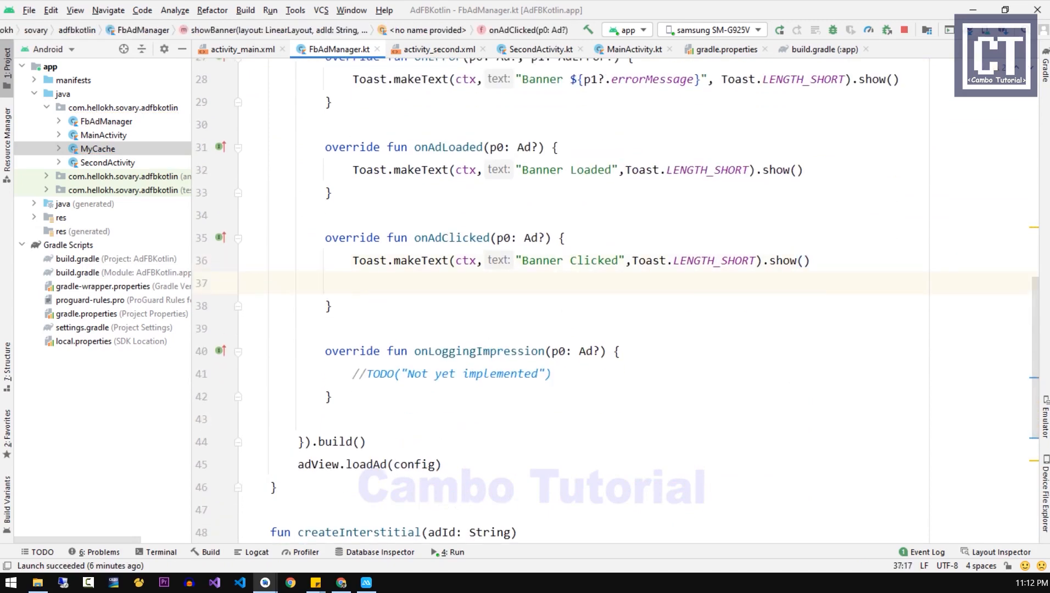
- In onAdClicked, save the click time under key "AD" and set layout.visibility = View.GONE
type("c")
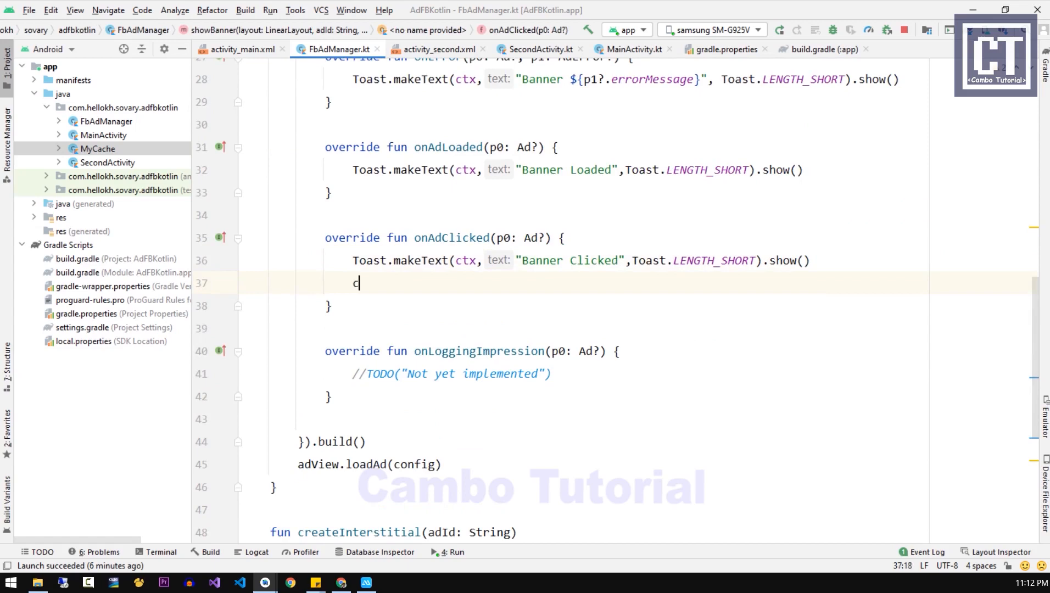
type("ache.")
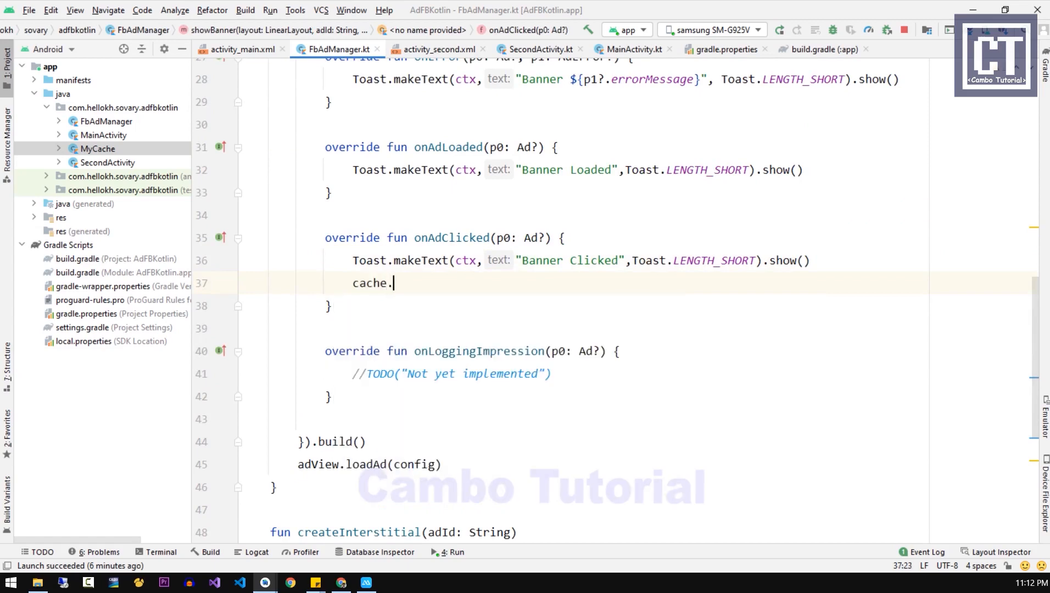
type("setVal(\"A\")")
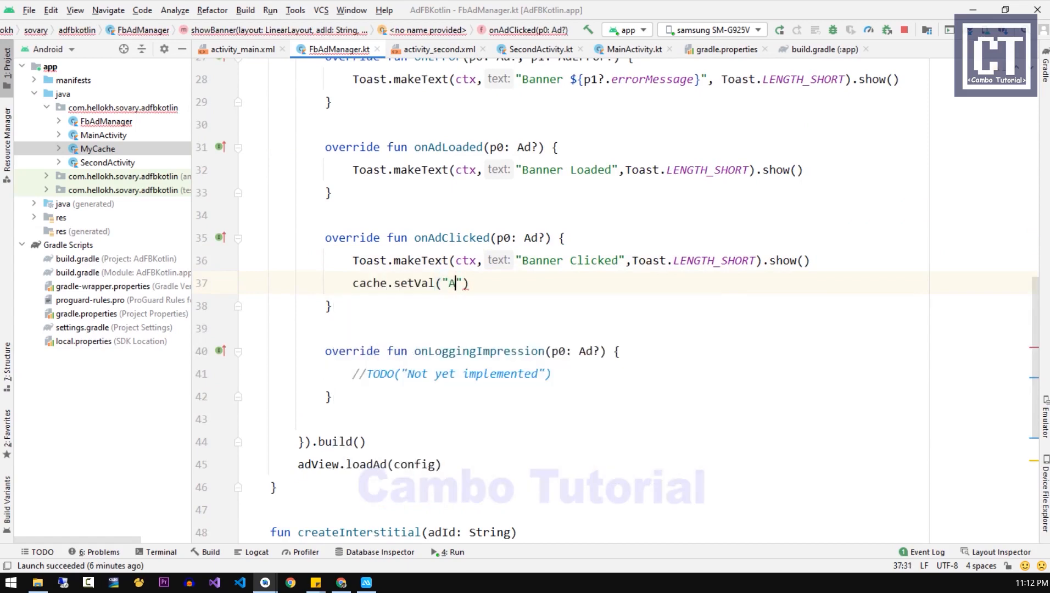
type("D")
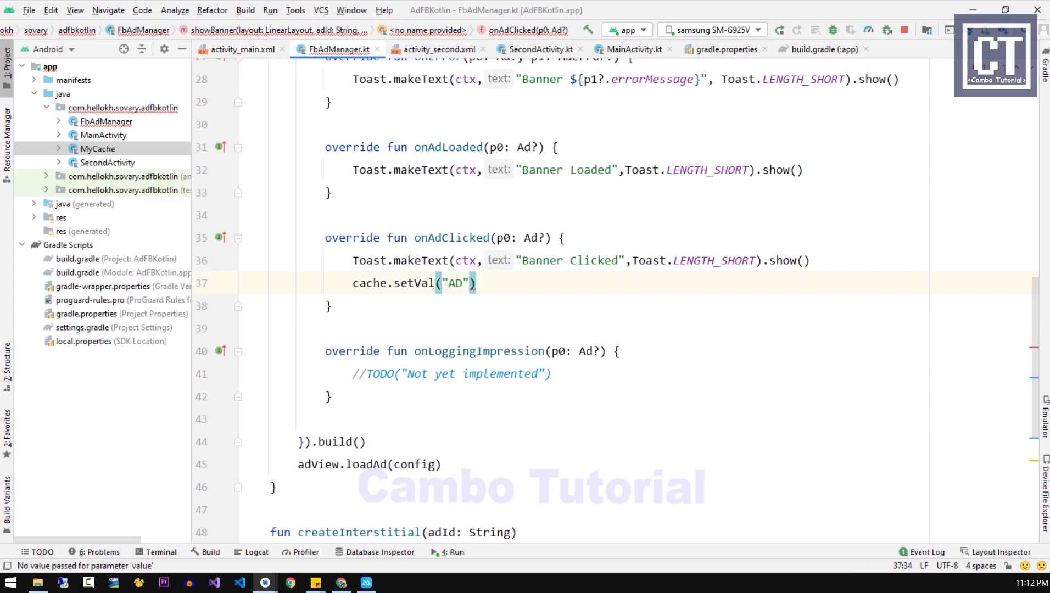
type(",Date(")
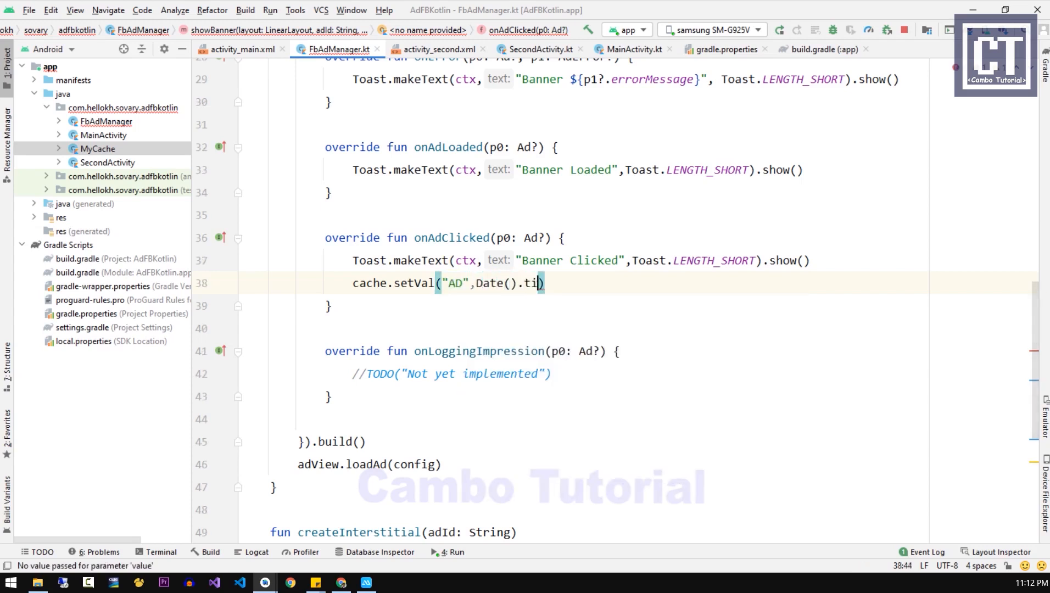
type("me")
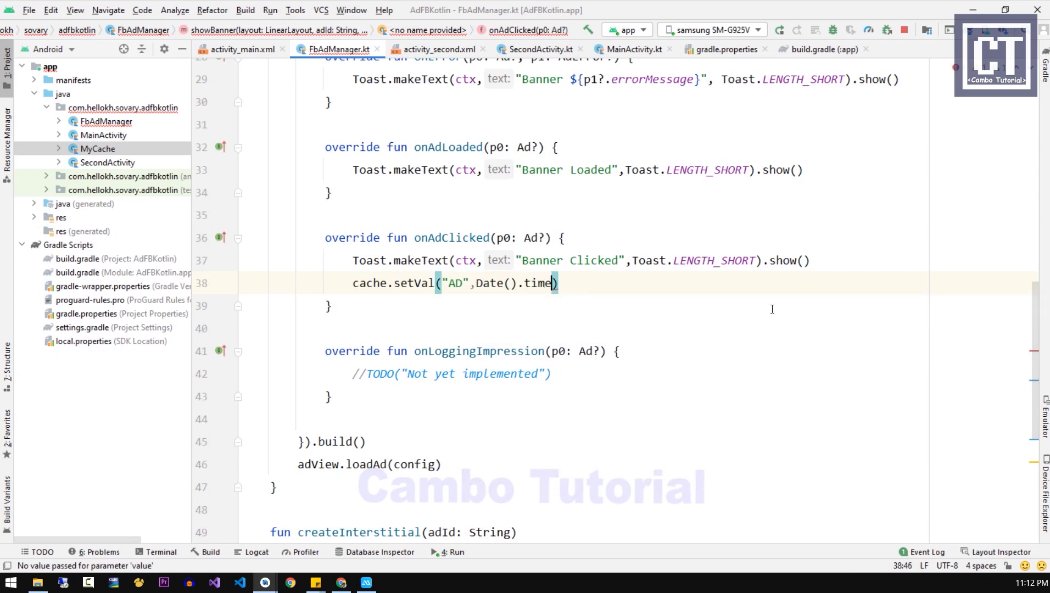
key("Return")
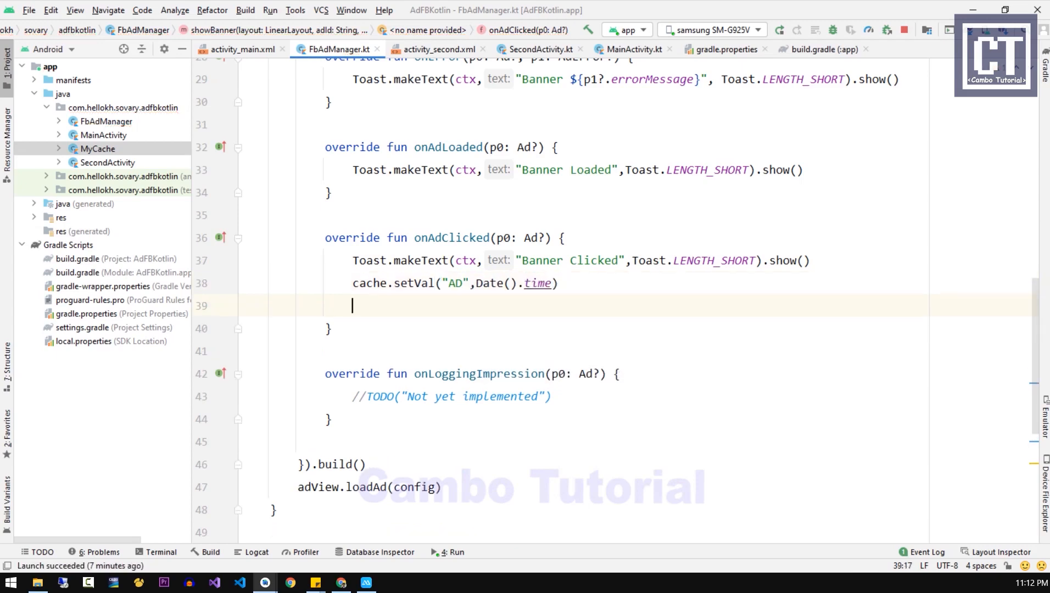
type("layout.")
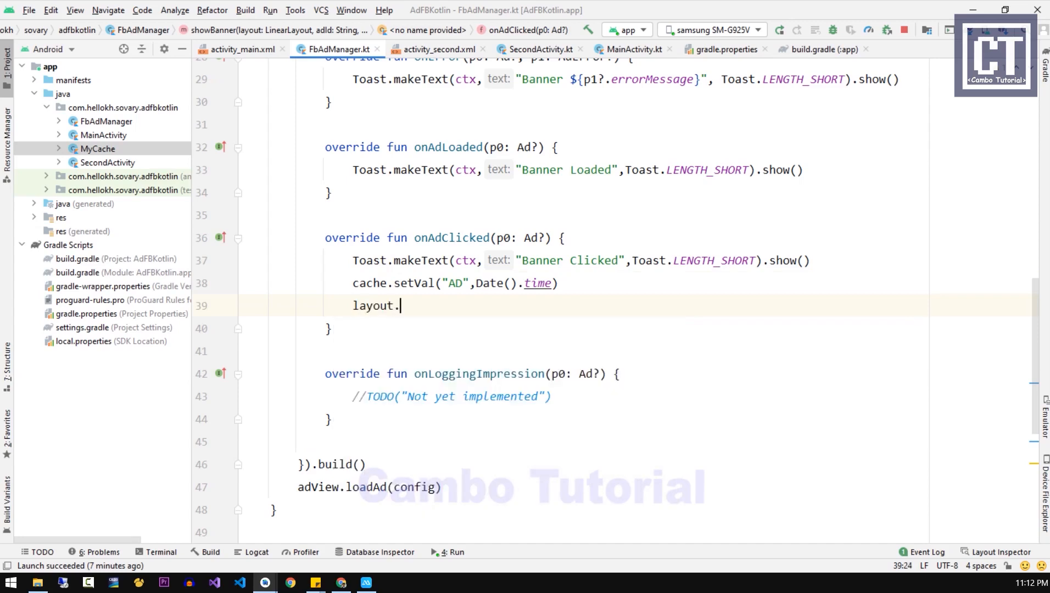
type("visibility = View.GONE")
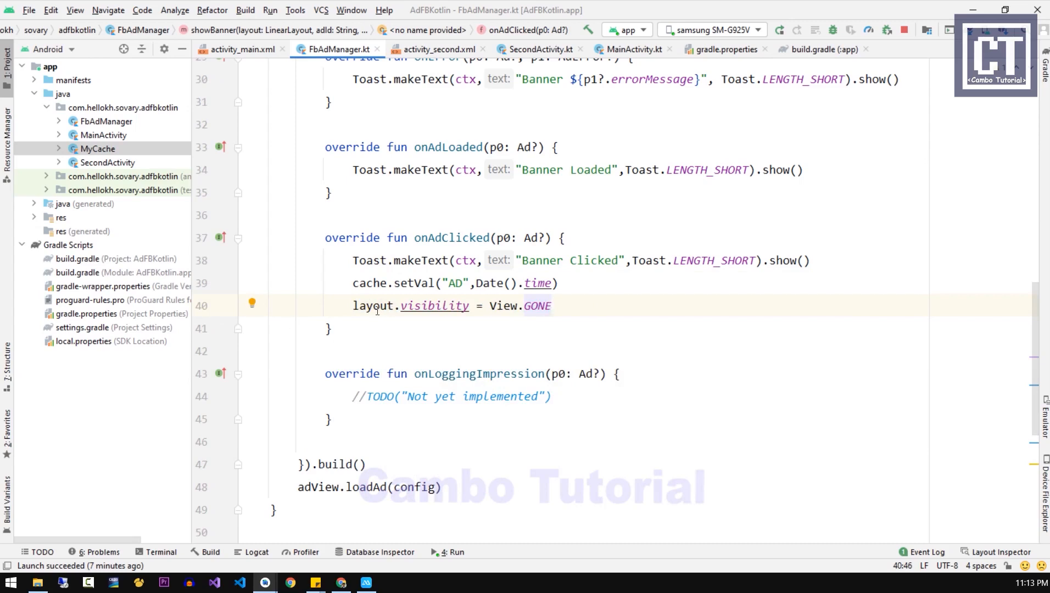
- Add val dateClick = Date(cache.getVal("AD")), a Calendar calen, and calen.set(Calendar.SECOND, 20)
scroll("up", 3)
type("val date")
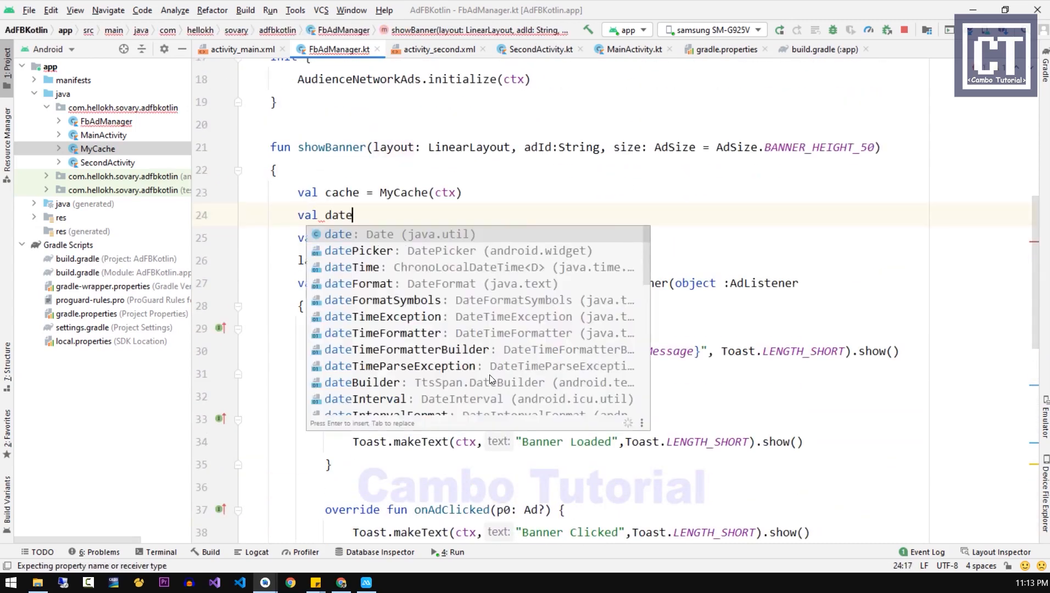
type("Click = Date(cache.getVal(\"AD")
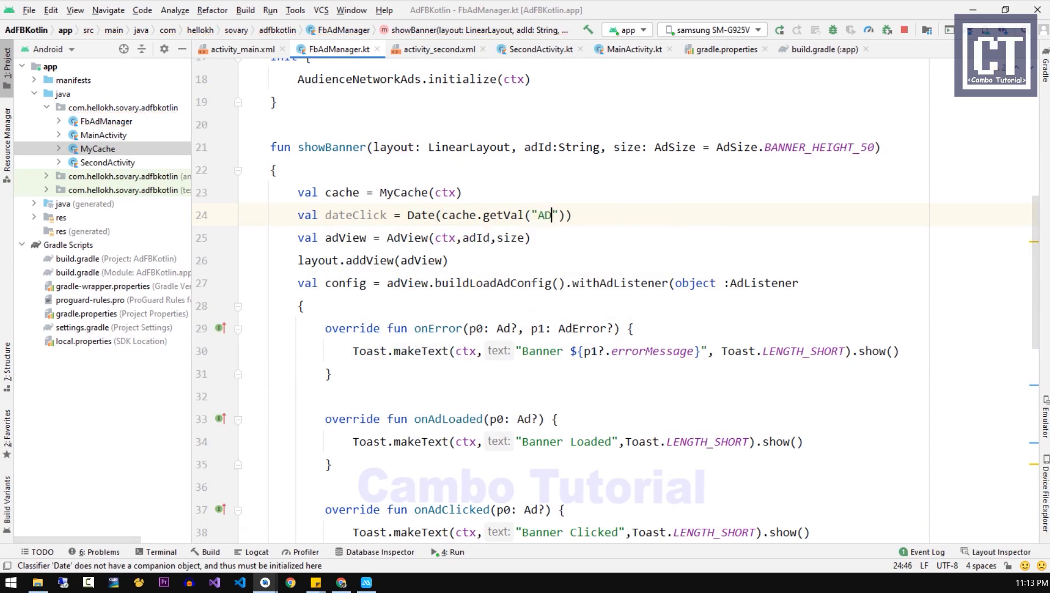
key("enter")
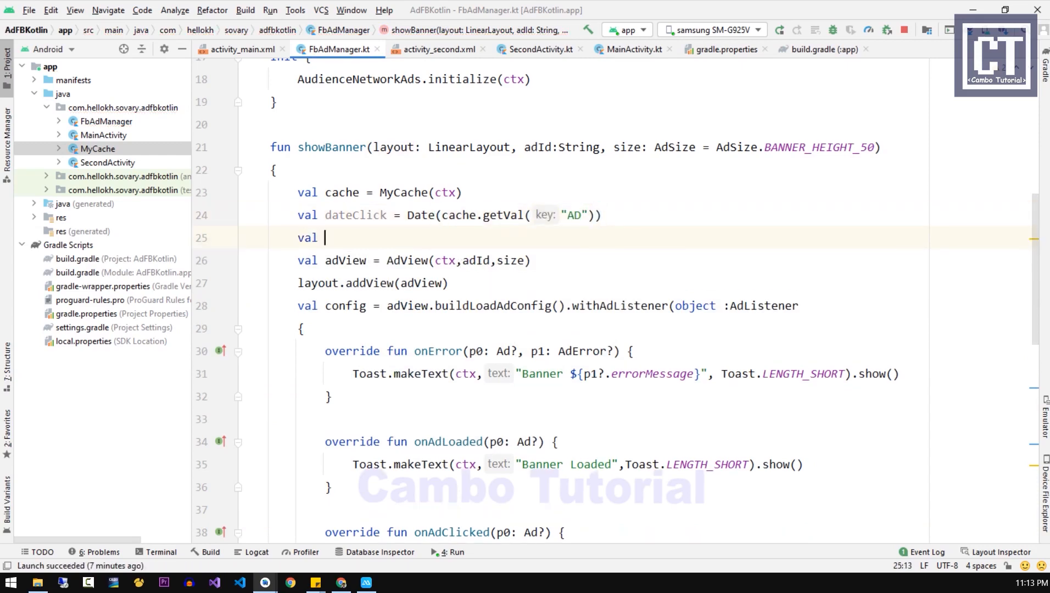
type("calen = Calendar.getInstance(")
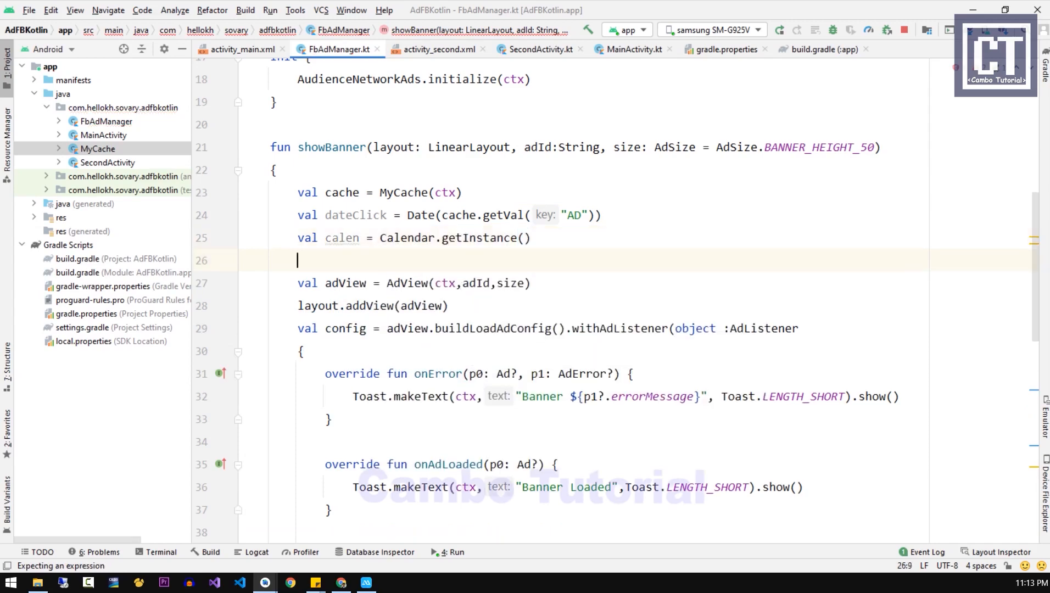
type("calen.set(")
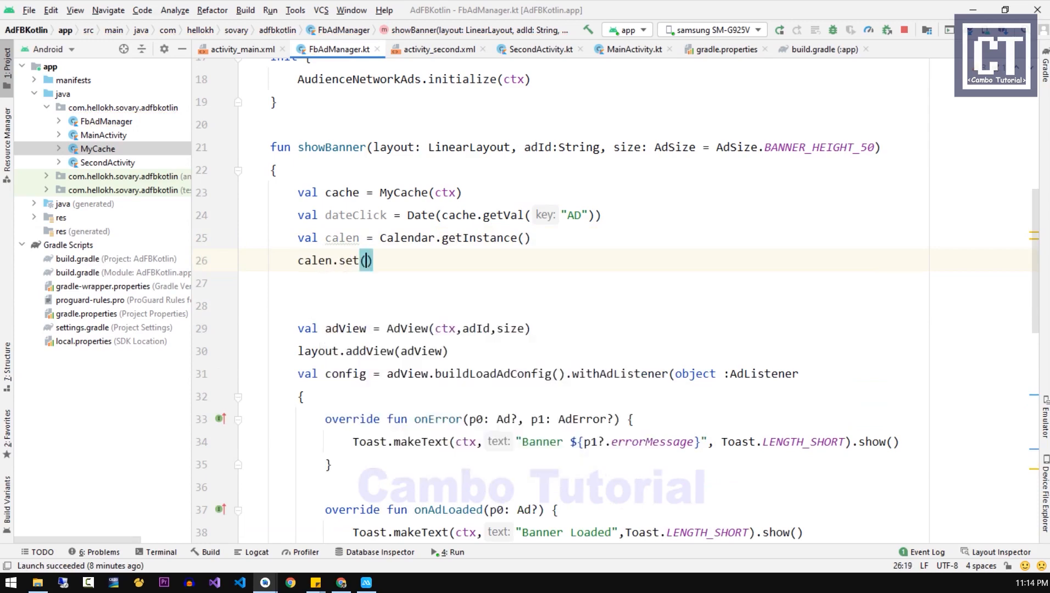
type("Calendar.se")
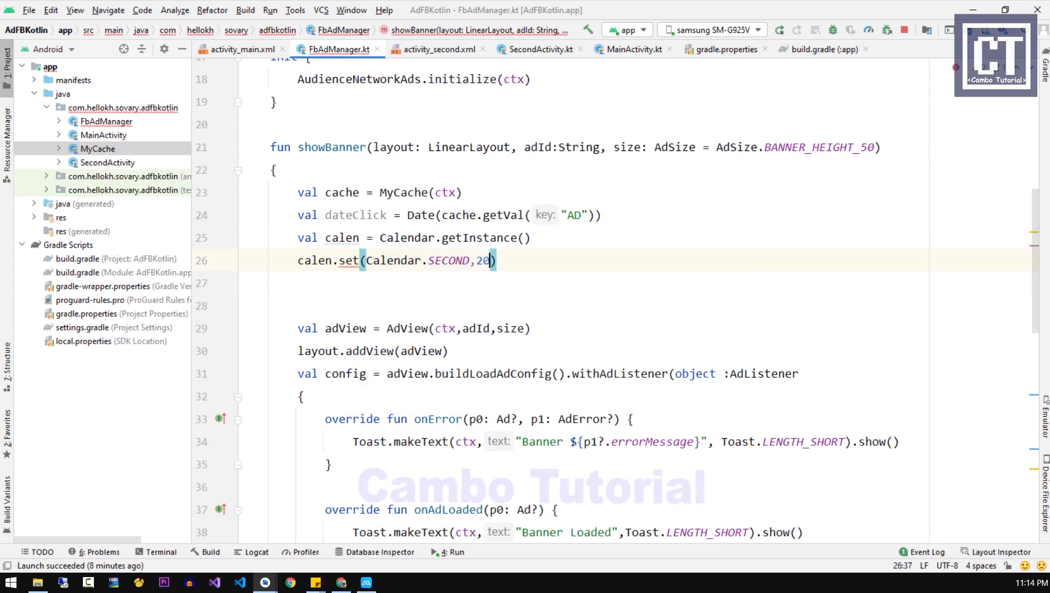
key("enter")
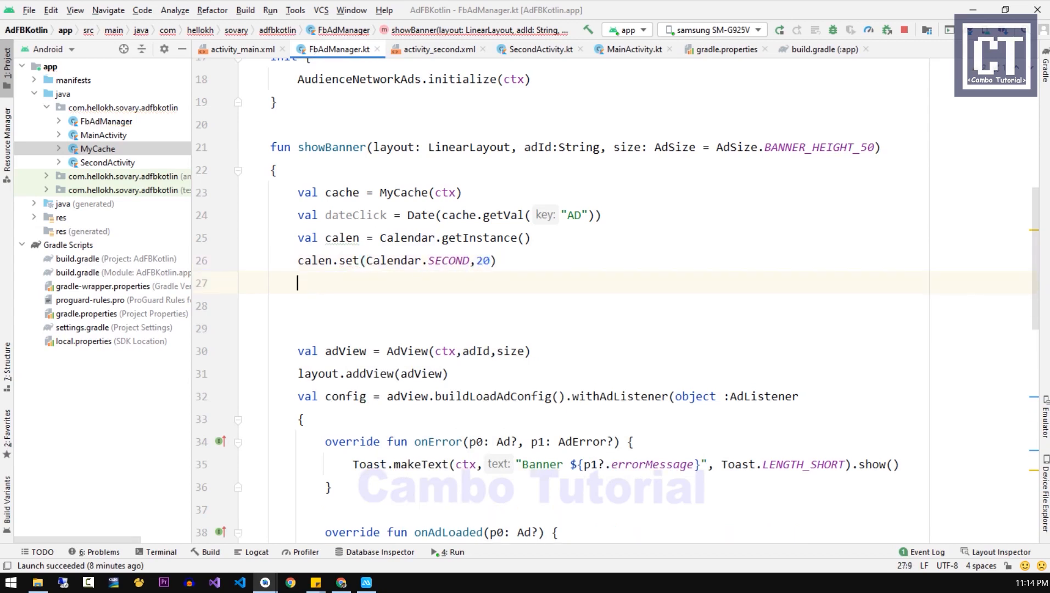
- Add if (calen.time.time < dateClick.time) showing a short "Cancel Ad" toast and returning
double_click(447, 261)
type("if(")
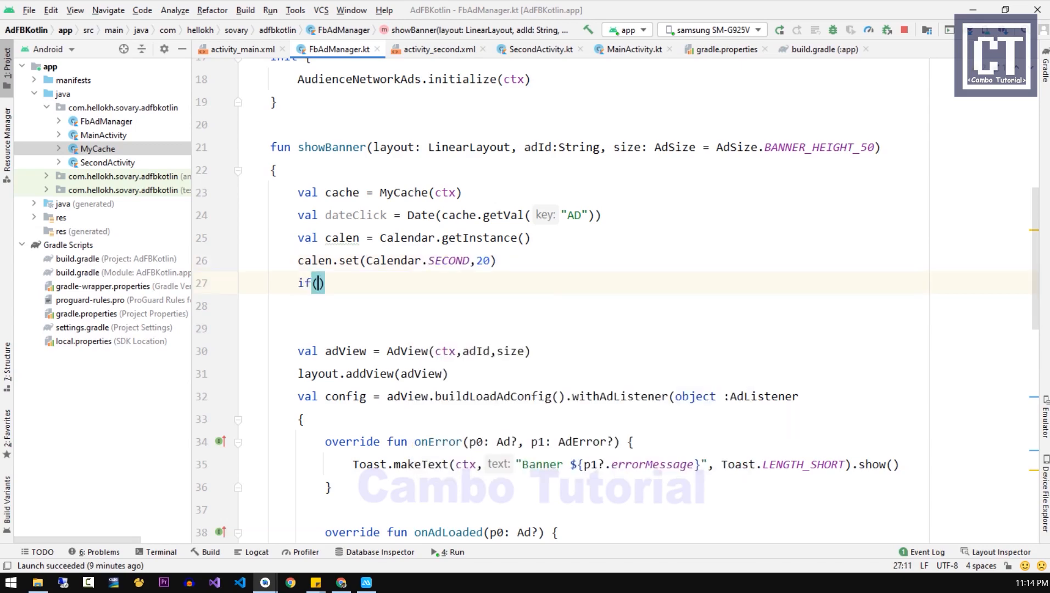
type("calen.")
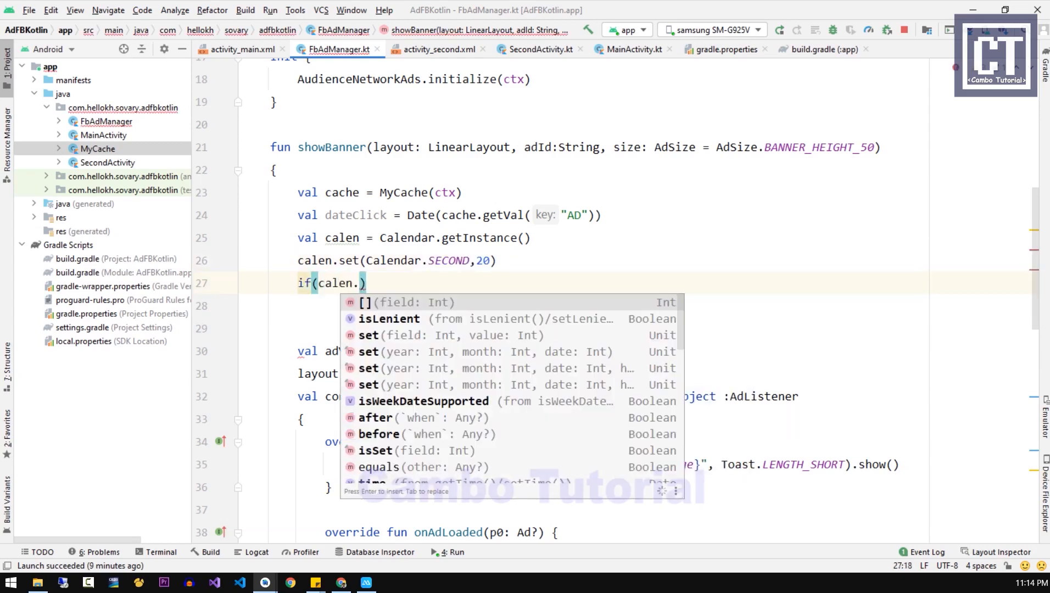
type("time.time")
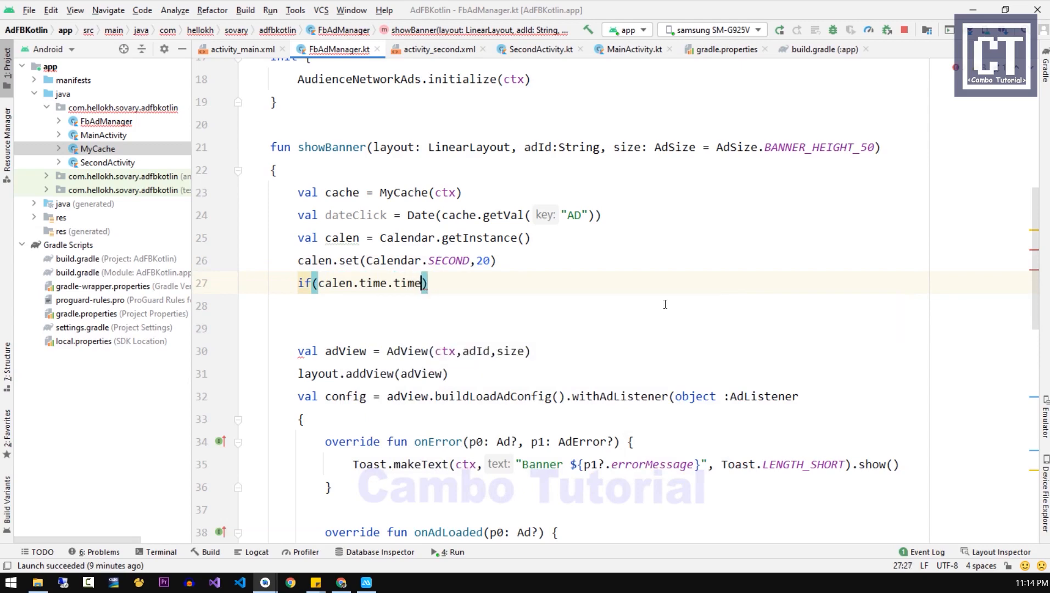
type("<")
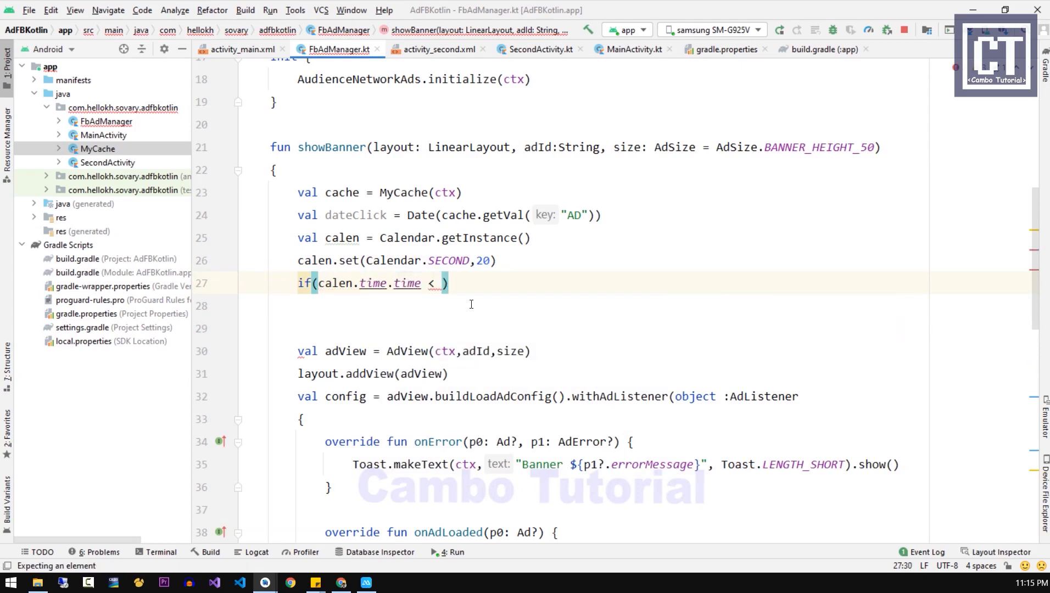
type("dateClick.time")
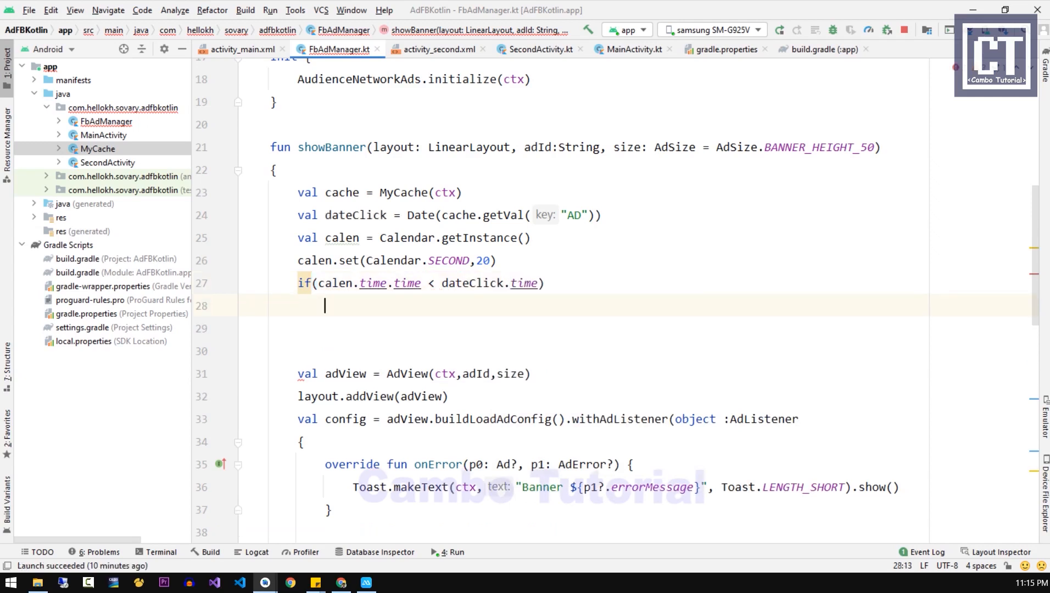
type("{")
type("return")
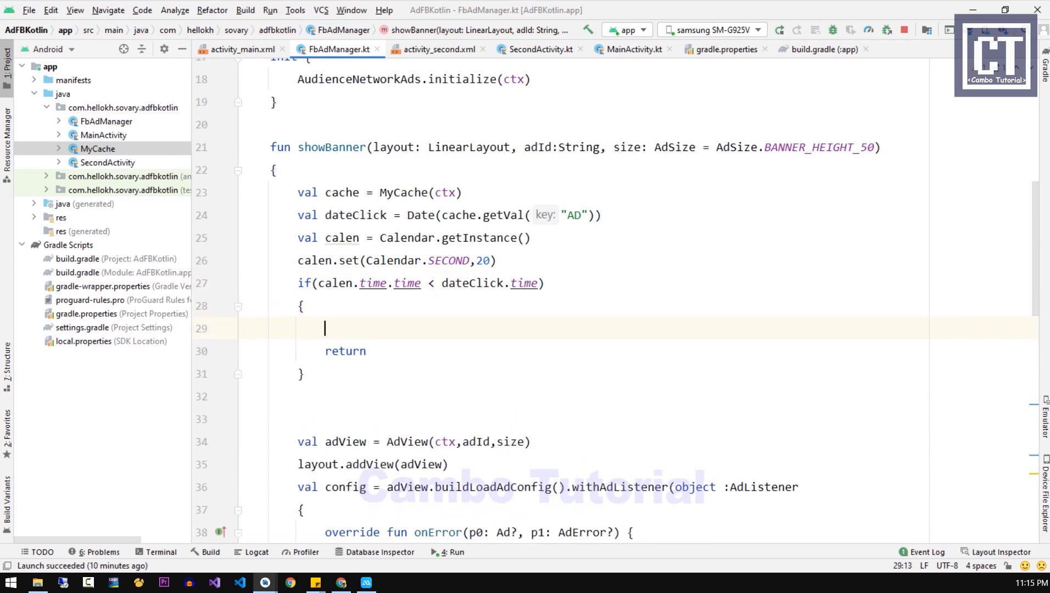
type("Toast.makeText(")
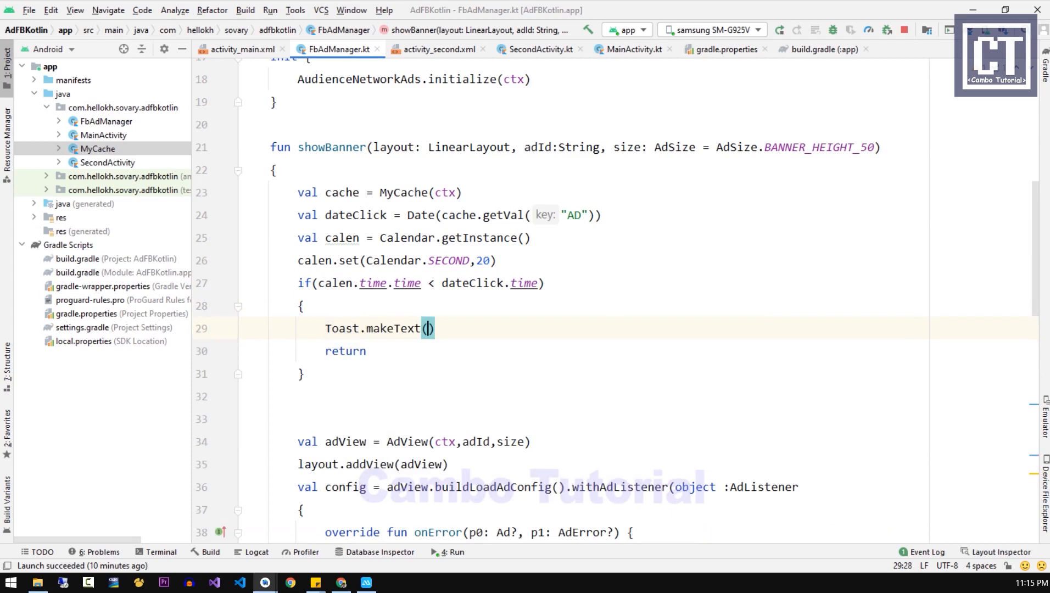
type("ctx,\"Canel\"")
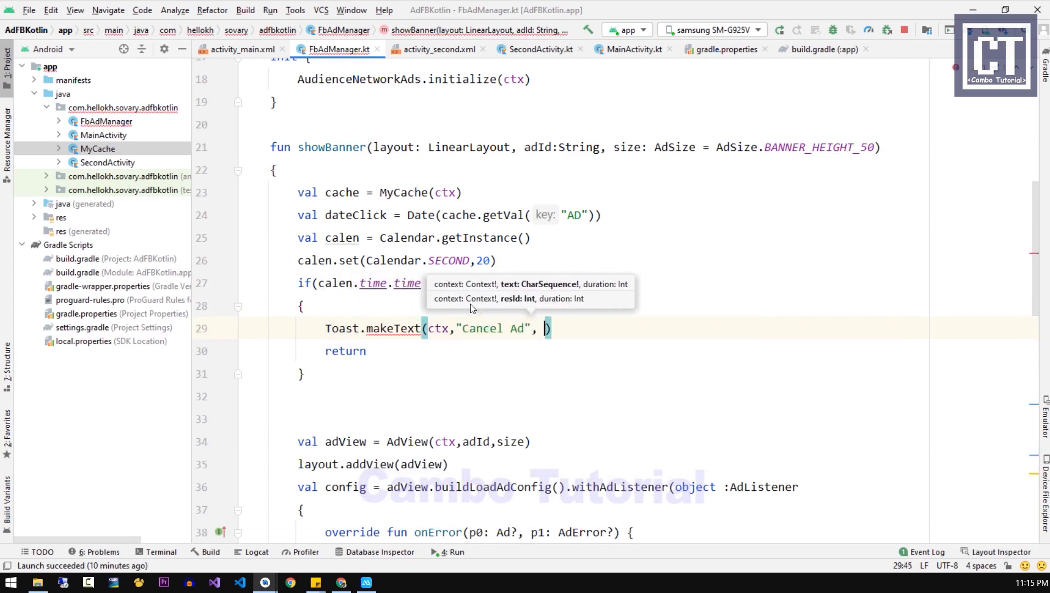
type("Toast.LENGTH_SHORT")
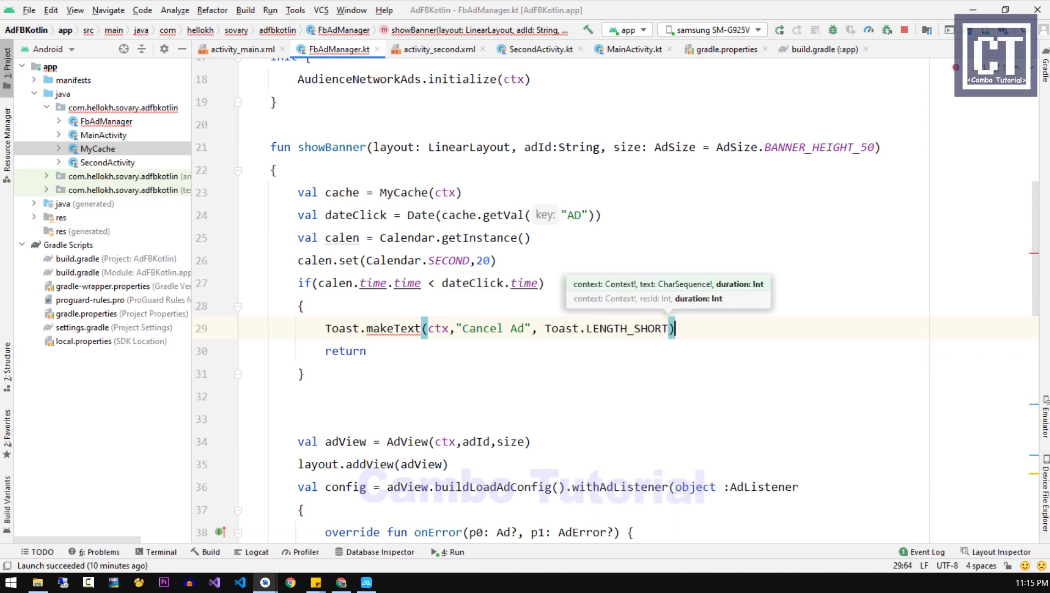
type(".show()")
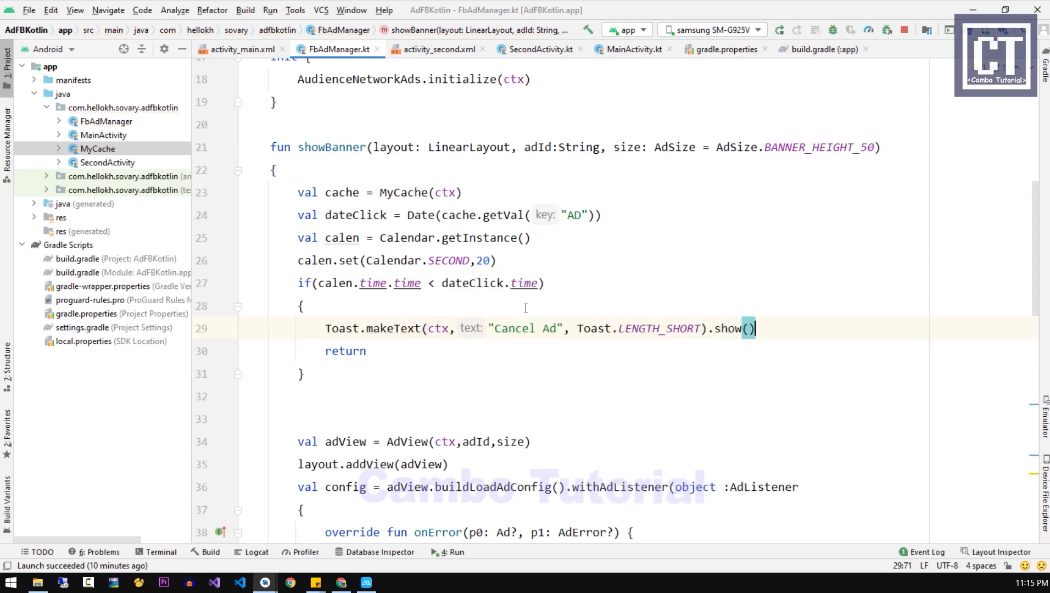
- In MainActivity, add AdSize.BANNER_HEIGHT_50 as a third argument to ad.showBanner
left_click(630, 49)
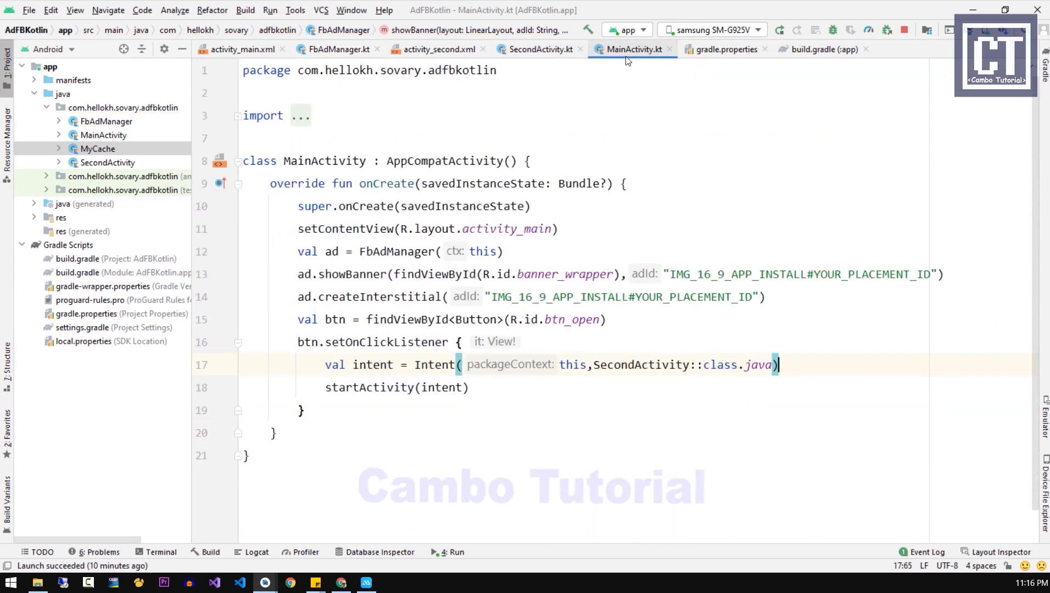
left_click(952, 274)
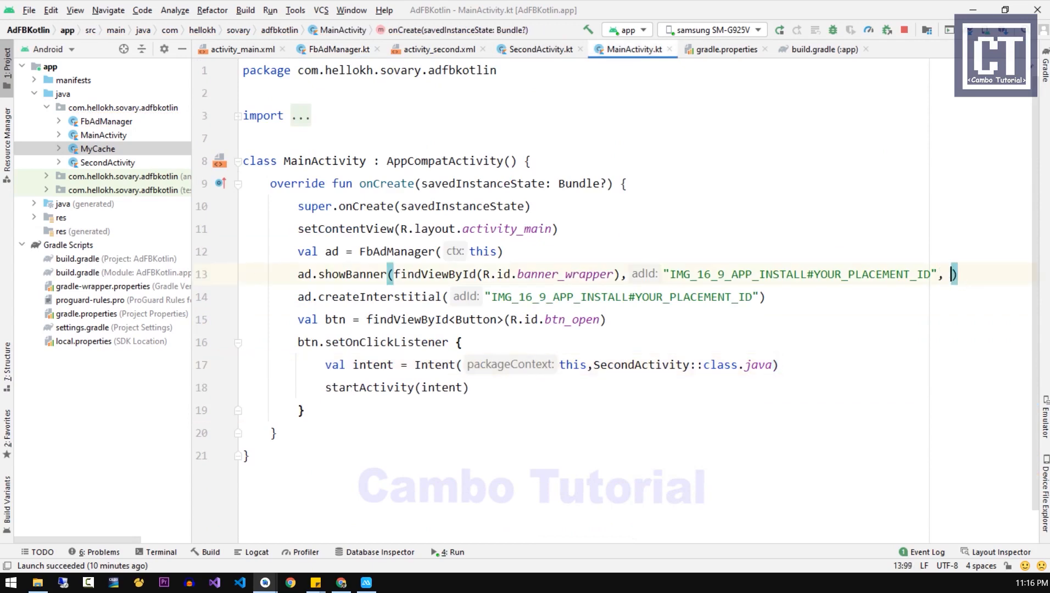
type("Ad")
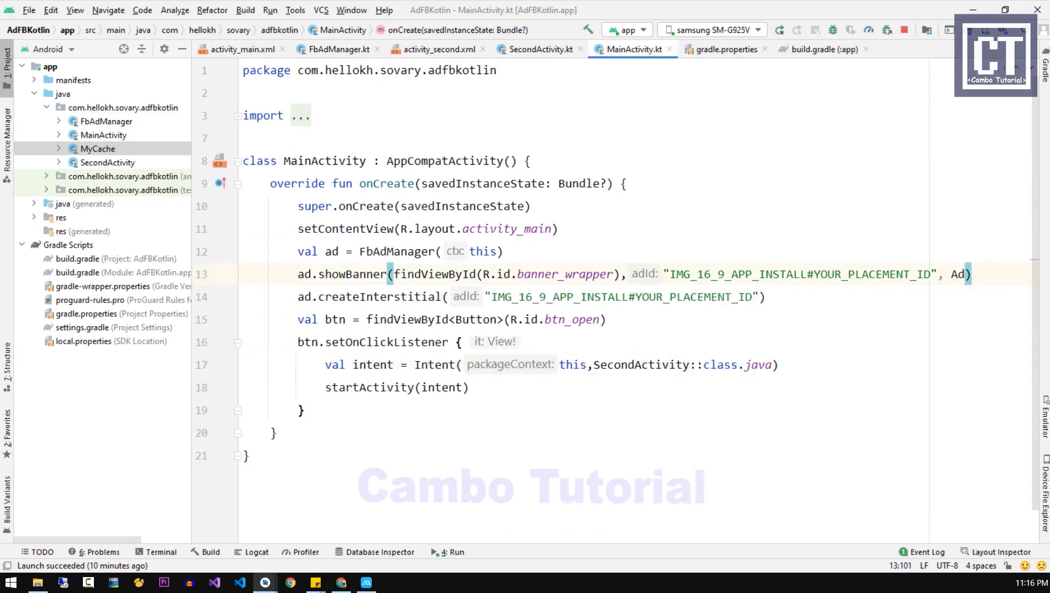
type("AdSize.BANNER")
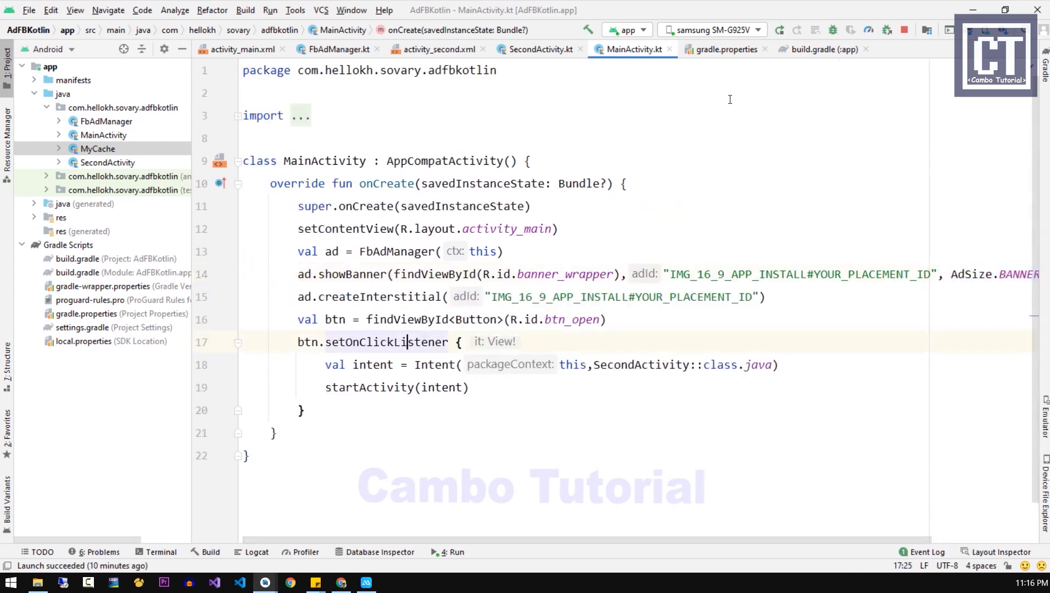
- Run the updated app on the Samsung phone and tap the Facebook banner ad
left_click(778, 29)
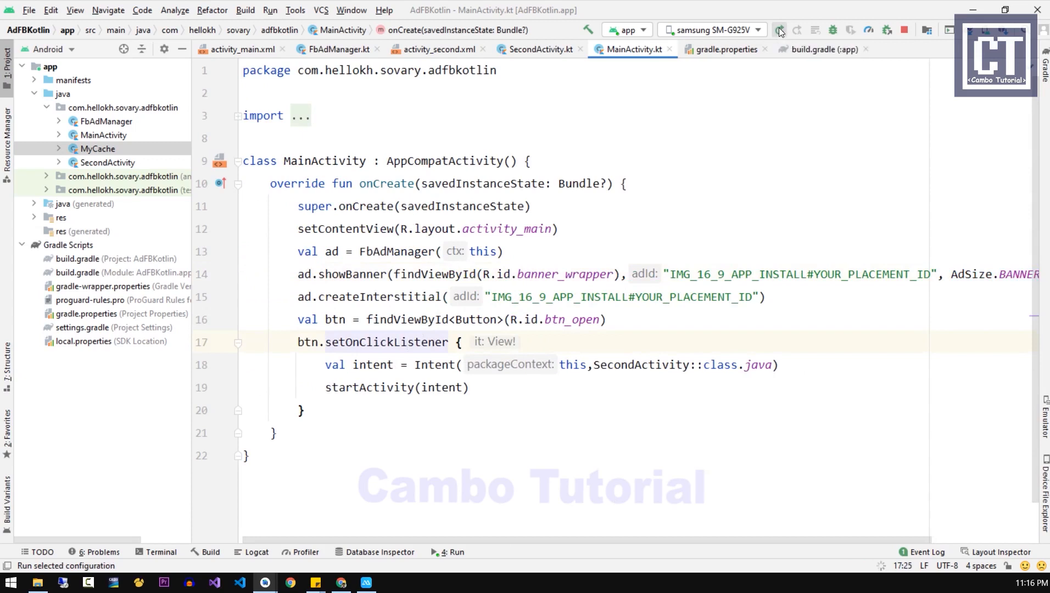
left_click(779, 30)
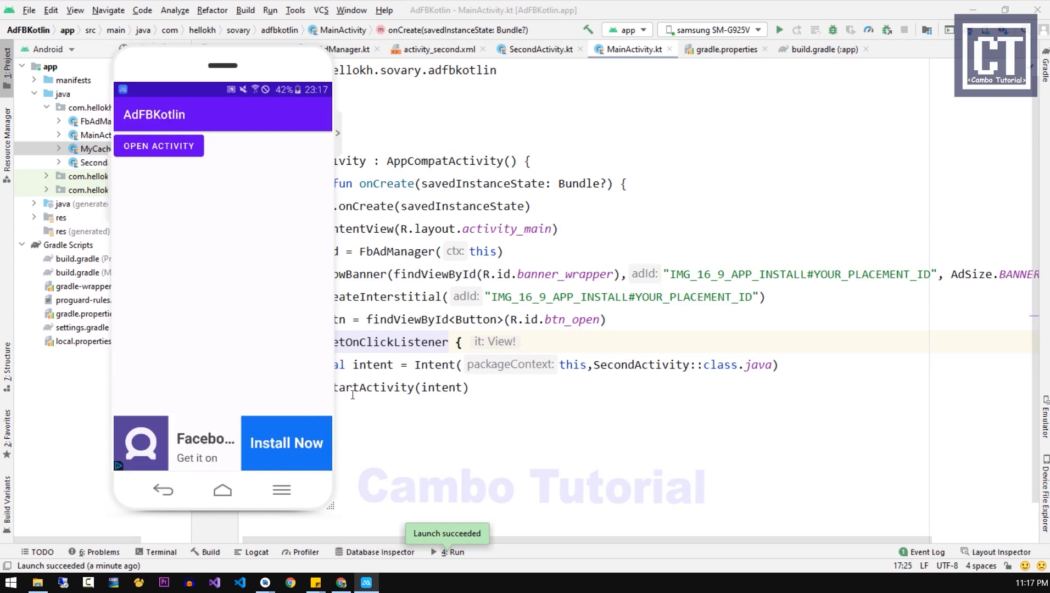
left_click(221, 443)
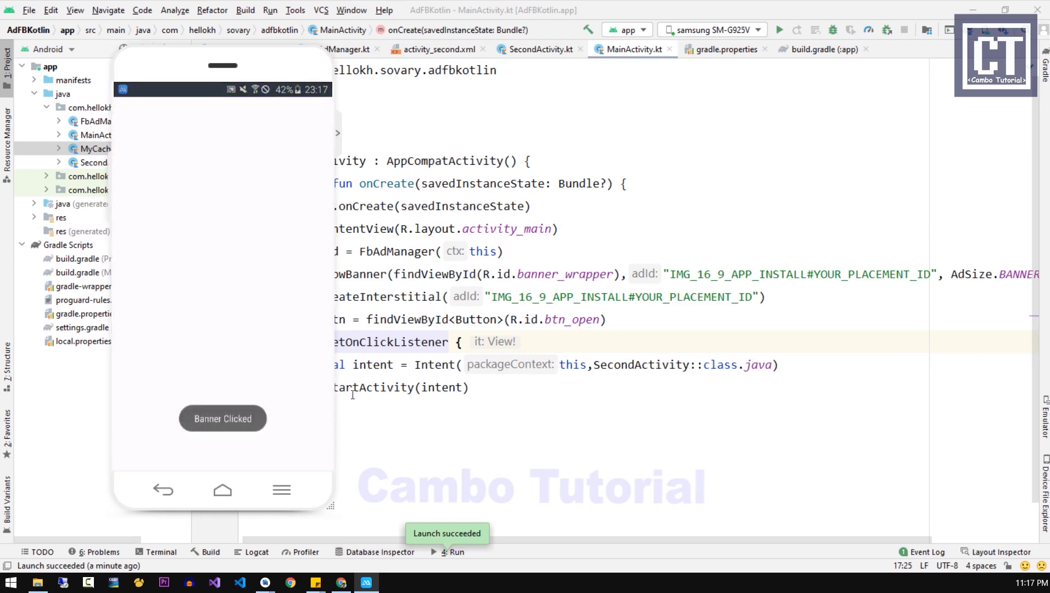
left_click(222, 418)
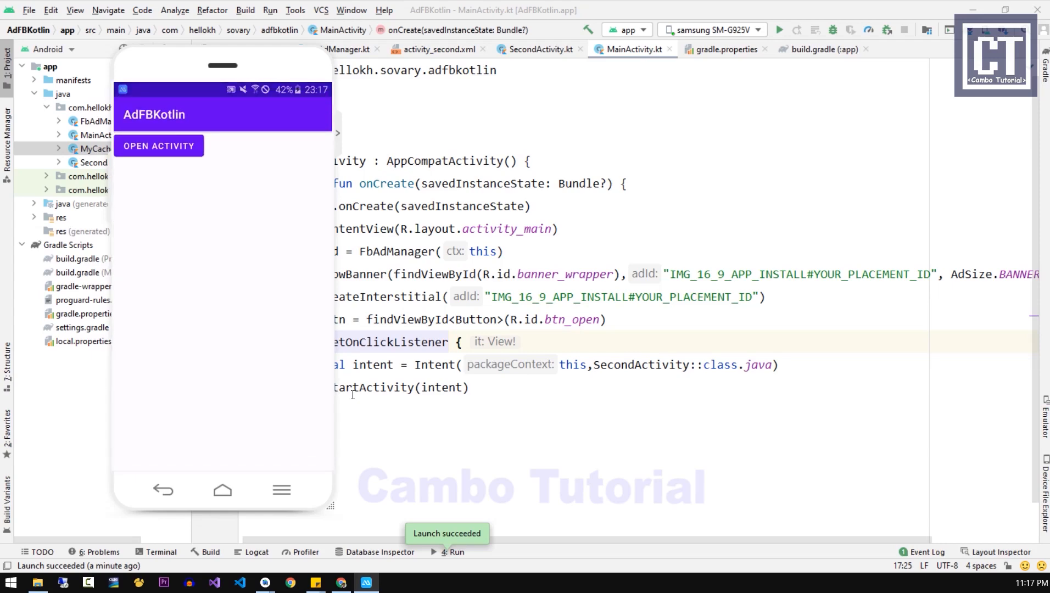
- Exit the AdFBKotlin app to the phone's home screen
left_click(223, 489)
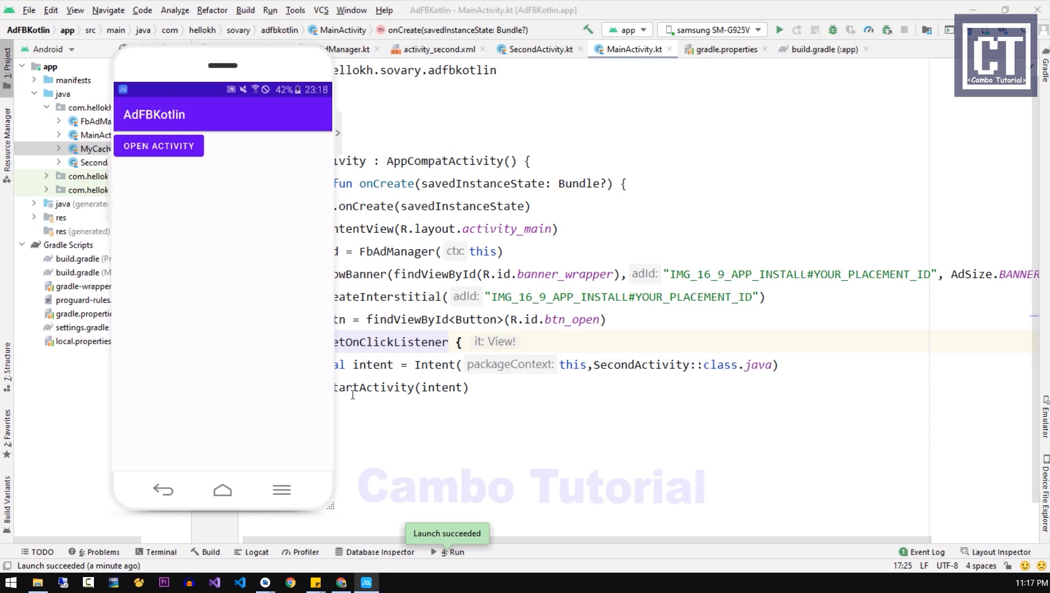
mouse_move(308, 371)
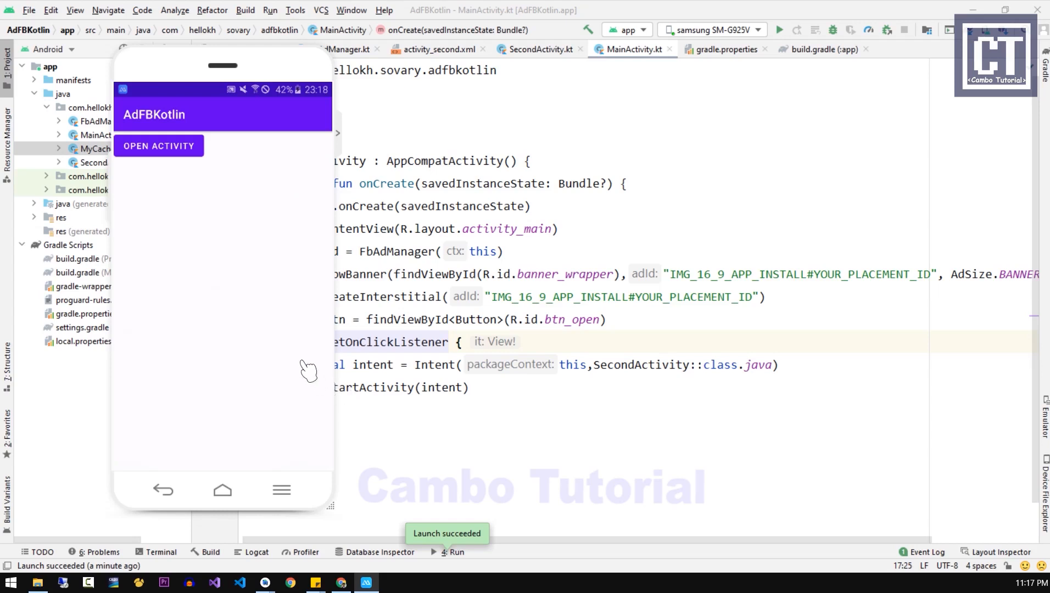
mouse_move(234, 378)
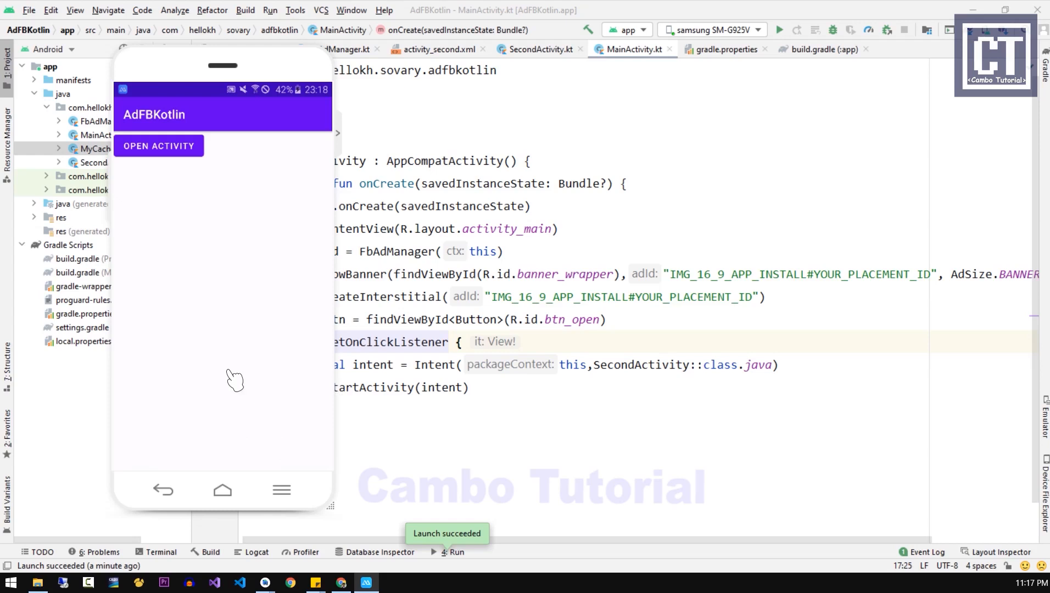
left_click(223, 490)
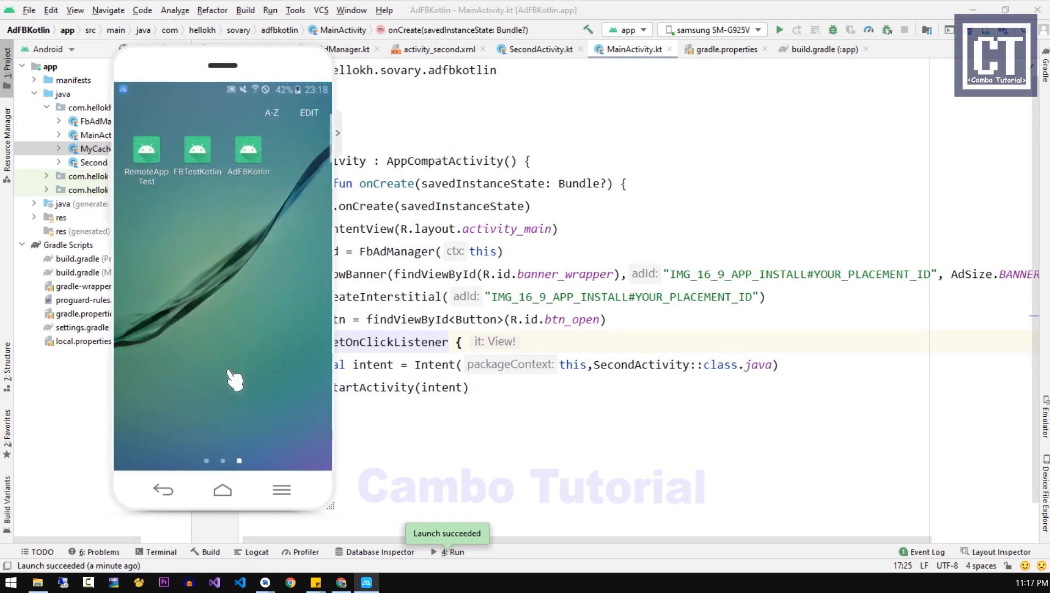